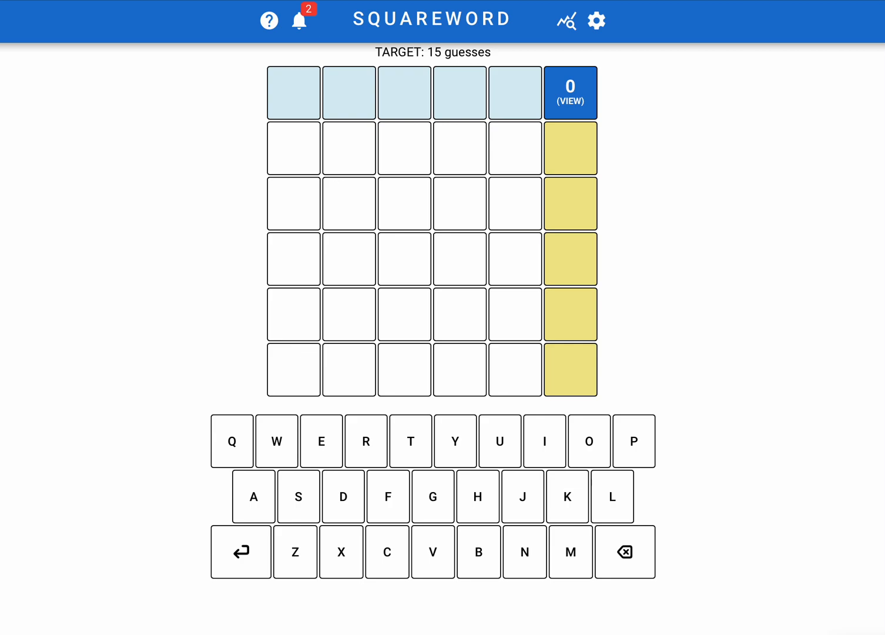
{"action": "mouse_move", "coordinate": [739, 370]}
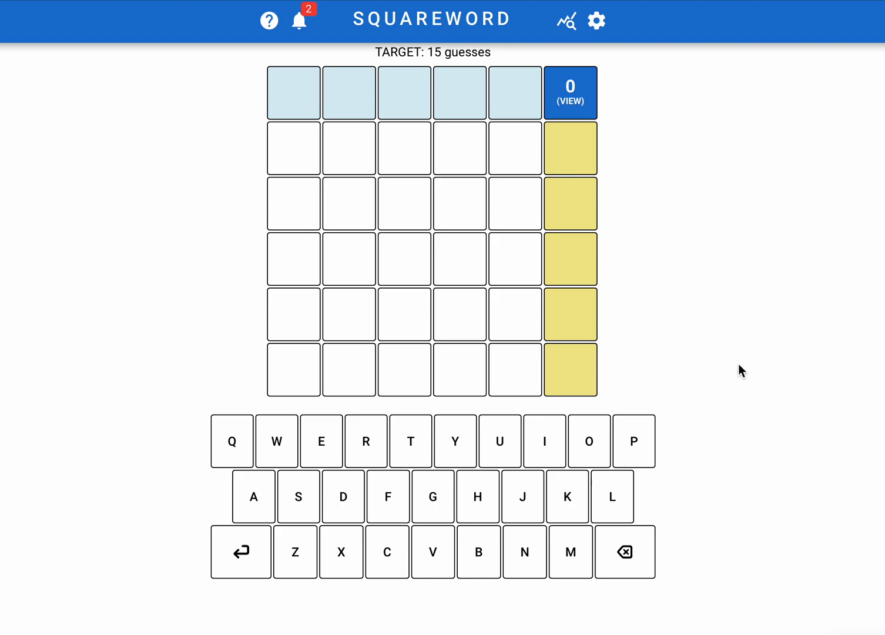
- Enter CASTS as the first Squareword guess
{"action": "key", "text": "Enter"}
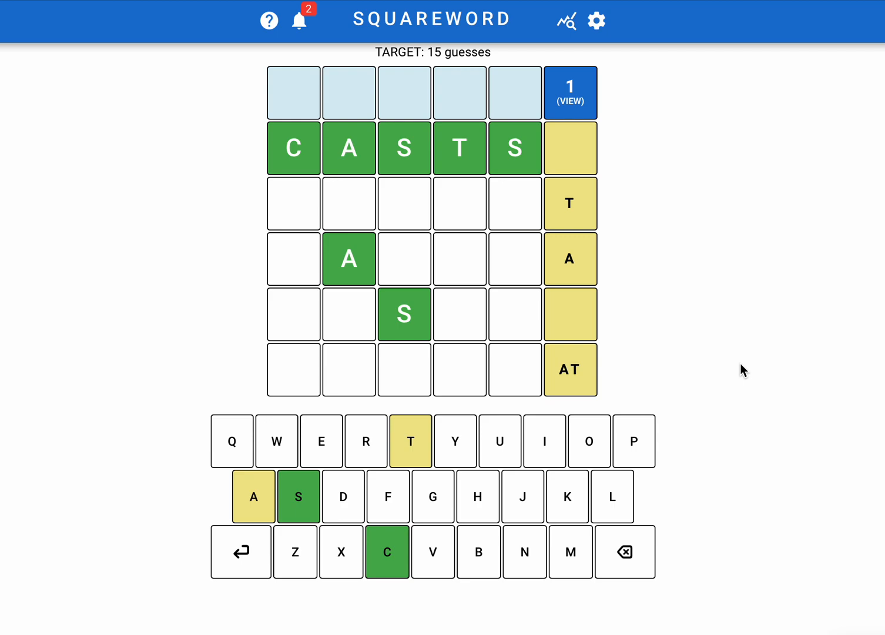
{"action": "mouse_move", "coordinate": [747, 403]}
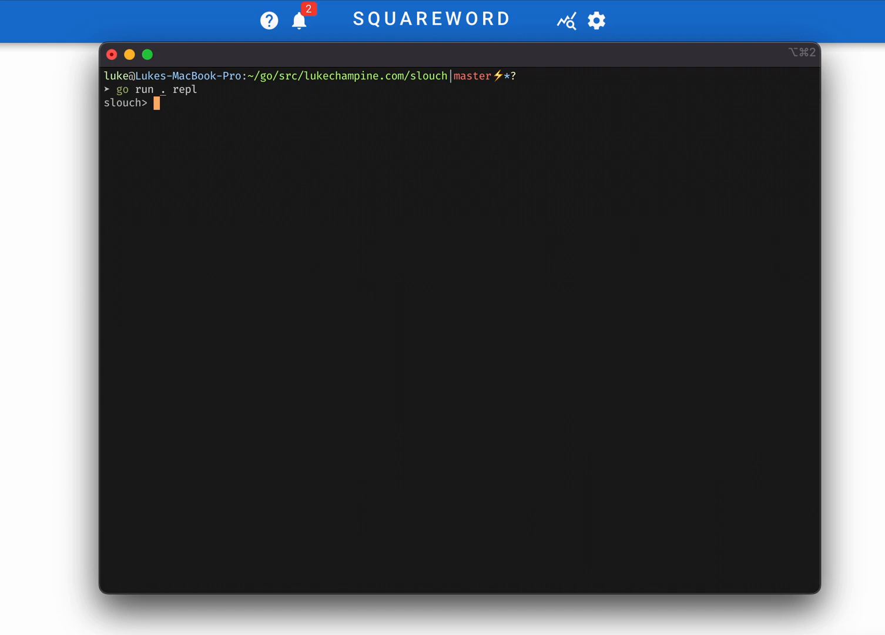
- Load puzzles.txt and parse it into a list of words per line
{"action": "type", "text": ":load p"}
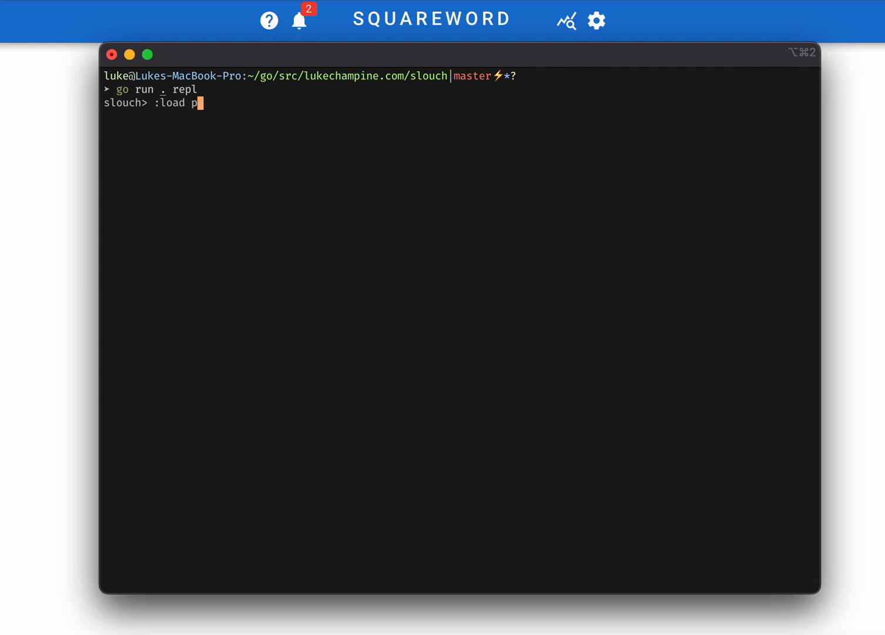
{"action": "type", "text": "uzzles puz"}
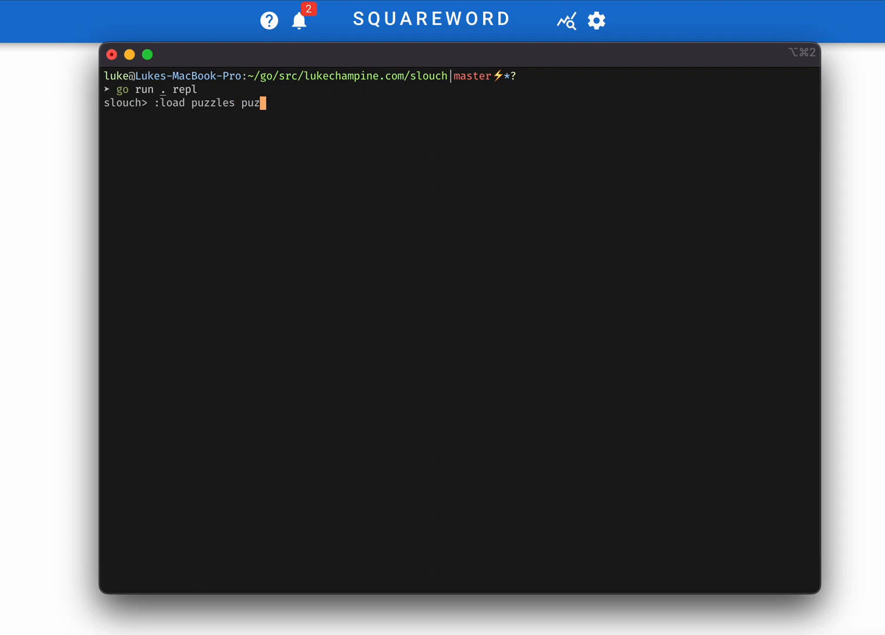
{"action": "key", "text": "Enter"}
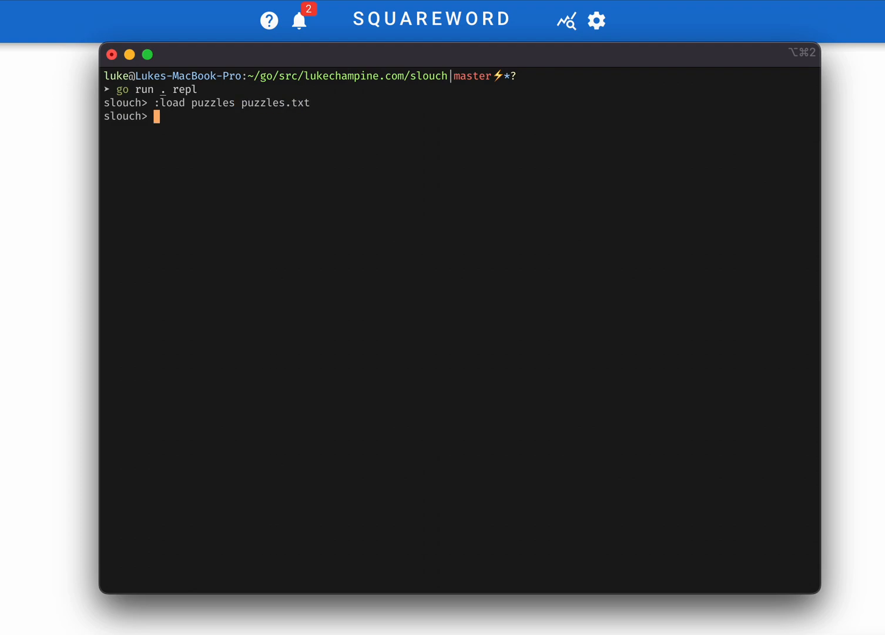
{"action": "type", "text": "puzzles"}
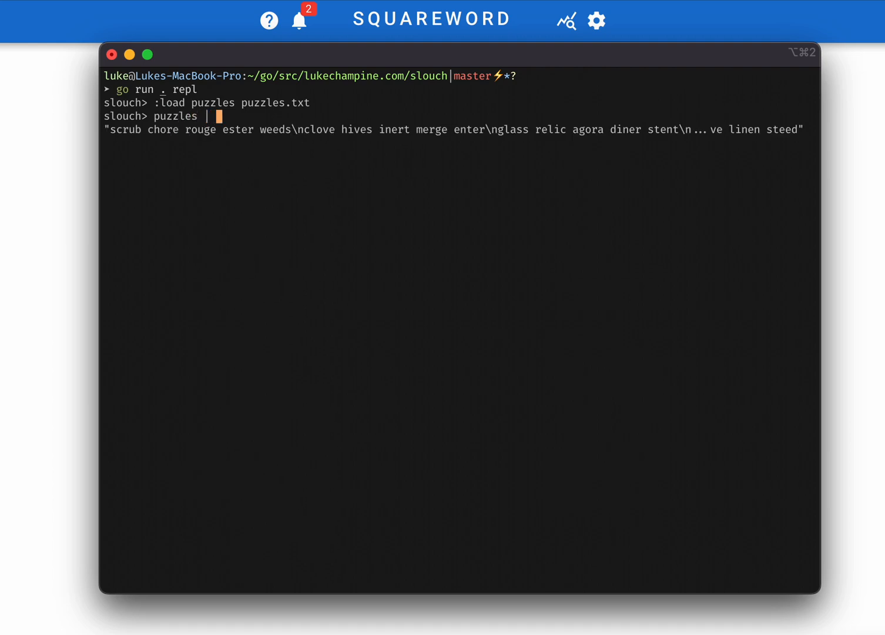
{"action": "type", "text": "| lines | map words"}
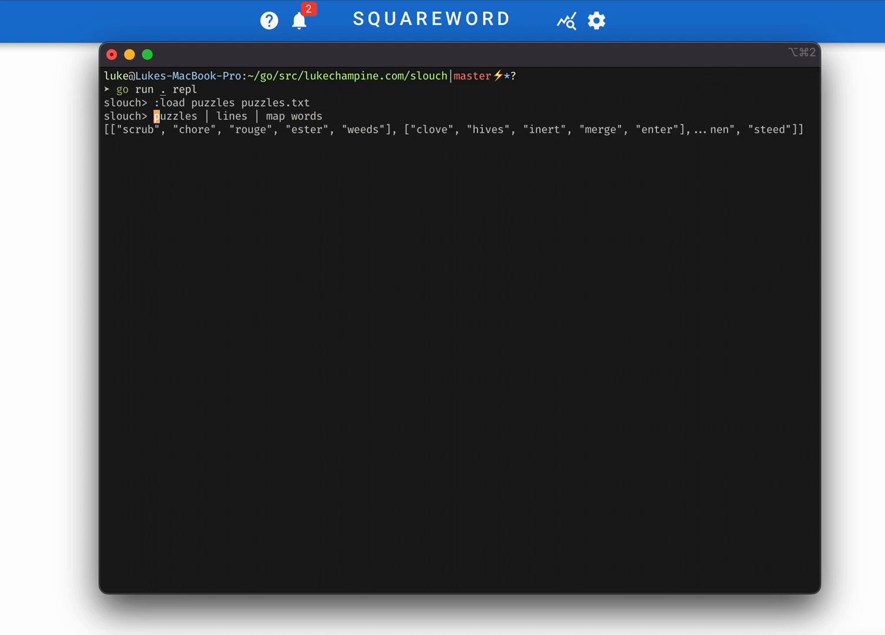
{"action": "type", "text": "puzzles"}
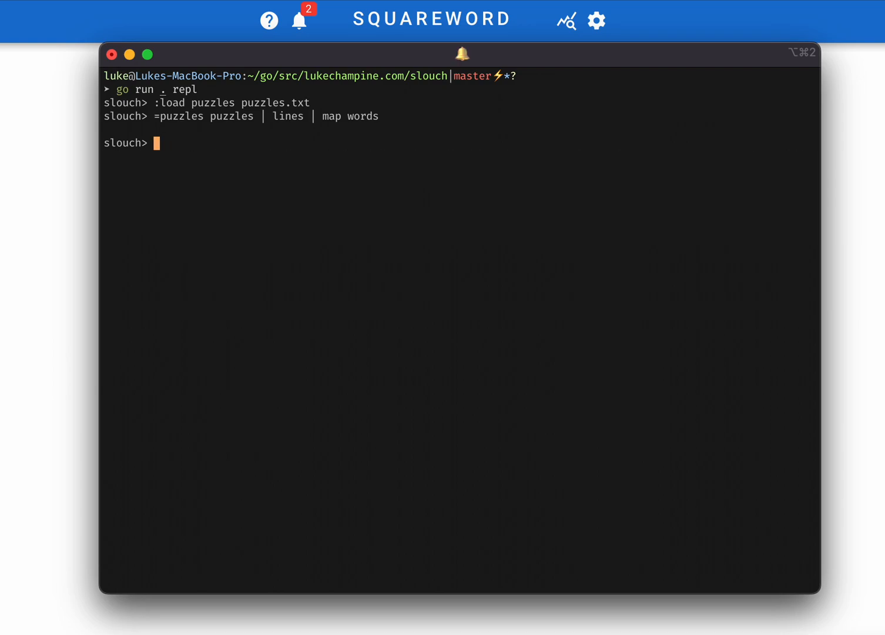
- Load wordlist.txt and split it into individual words
{"action": "type", "text": ":load w"}
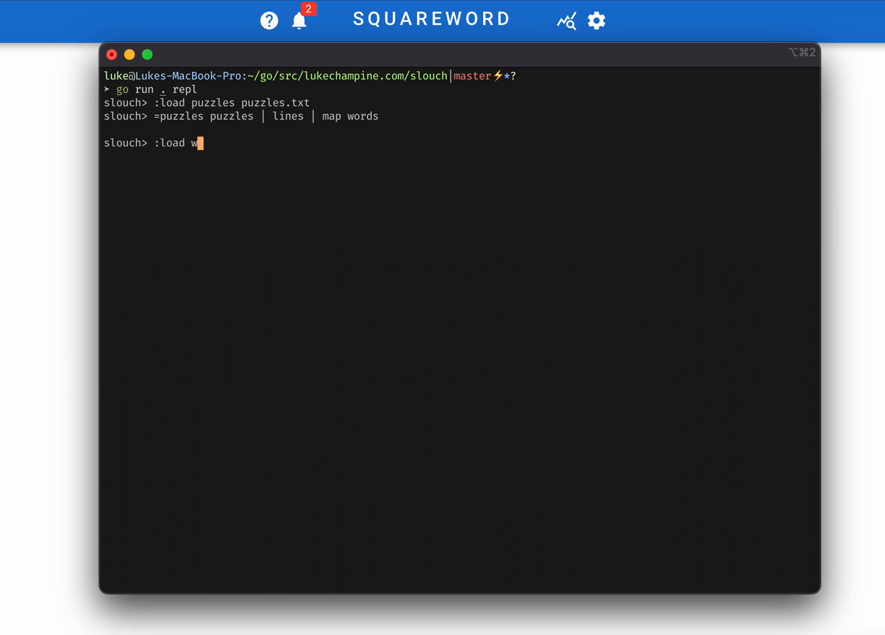
{"action": "type", "text": "ordlist wordlist.txt"}
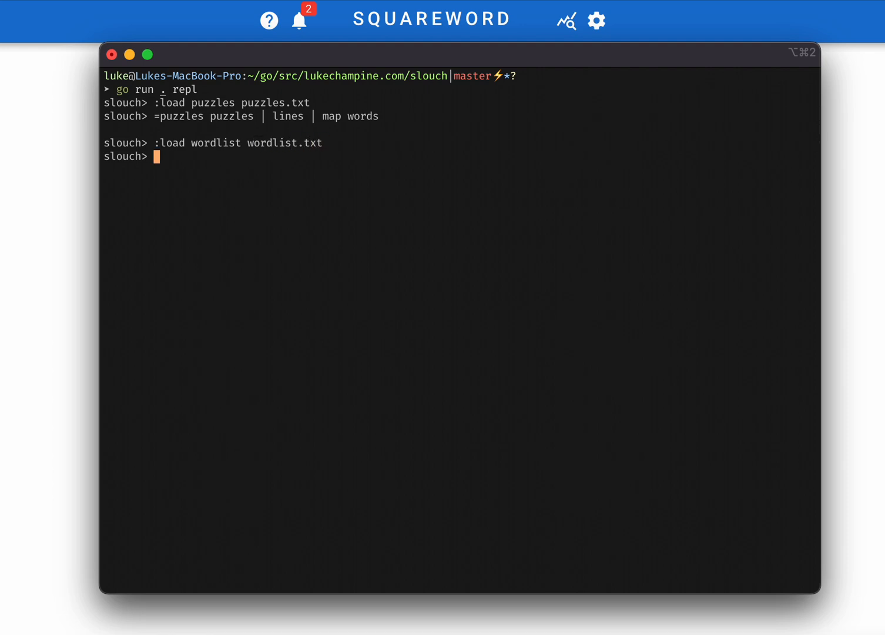
{"action": "type", "text": "wordlist"}
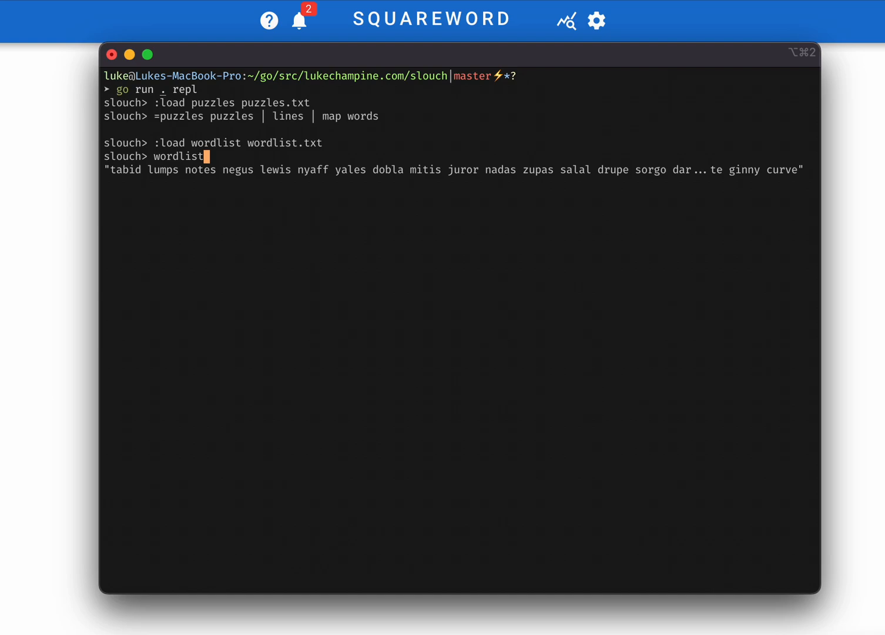
{"action": "type", "text": "| words"}
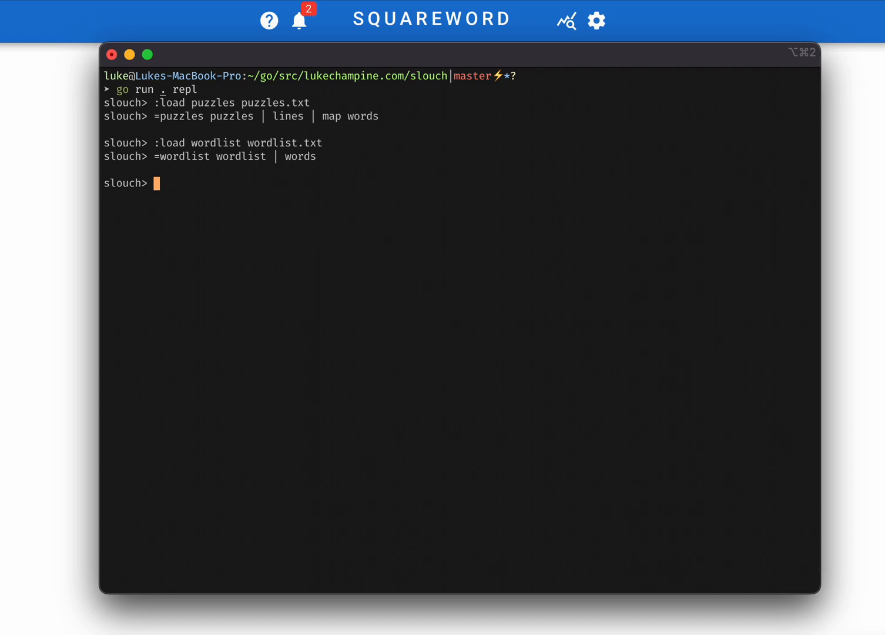
- Sum puzzle 0's distinct letters per column, scoring 24, and save it as dupscore
{"action": "type", "text": "puzzles"}
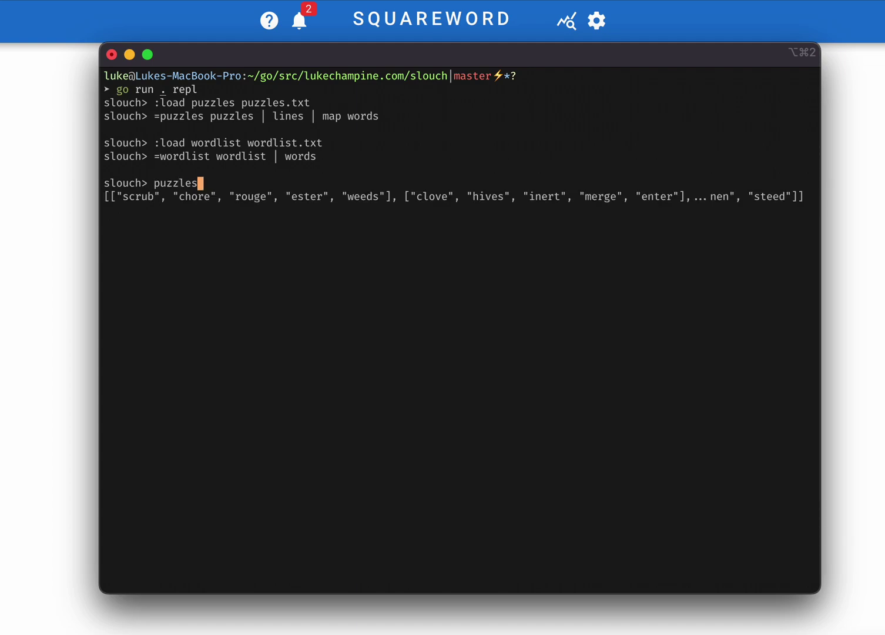
{"action": "type", "text": ".0 |"}
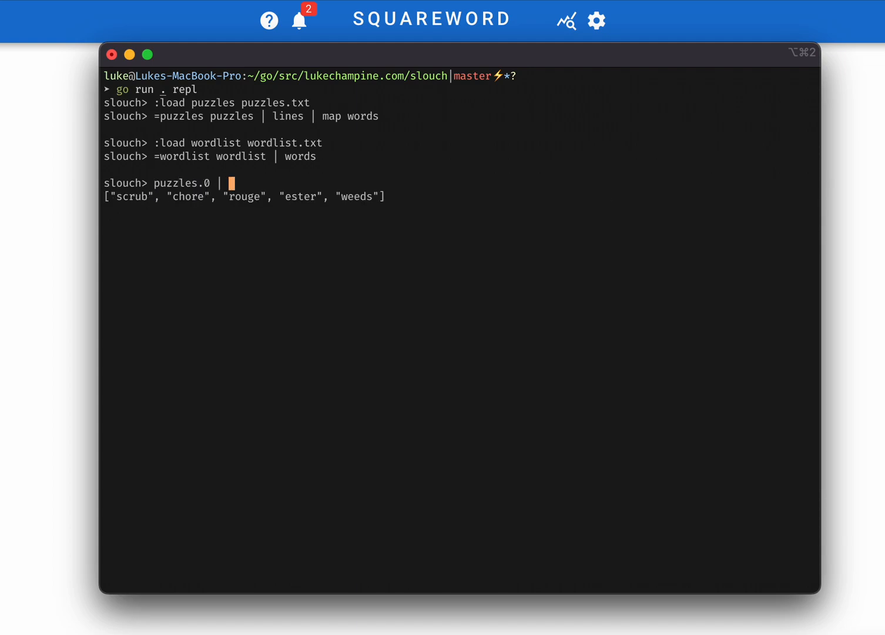
{"action": "type", "text": "transpose"}
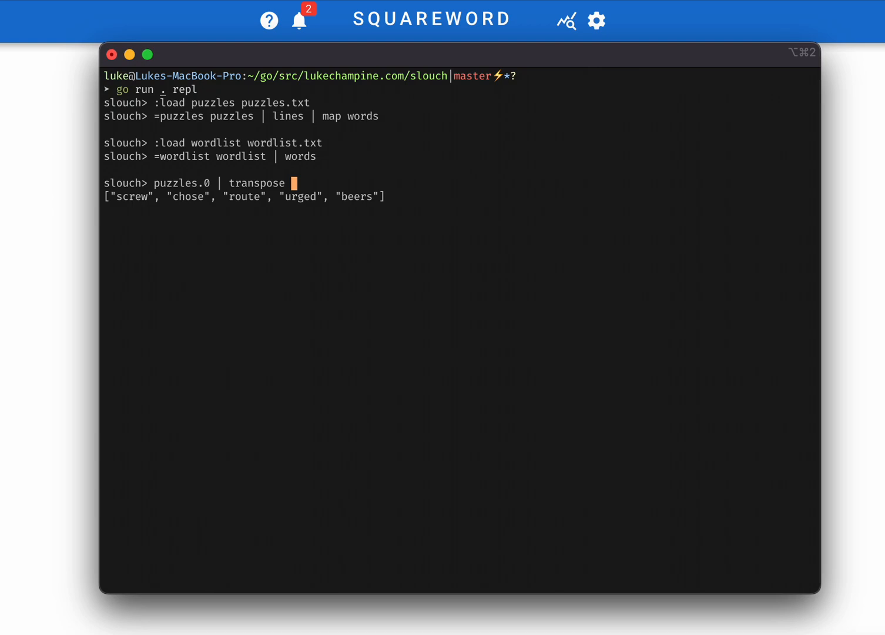
{"action": "type", "text": "| map un"}
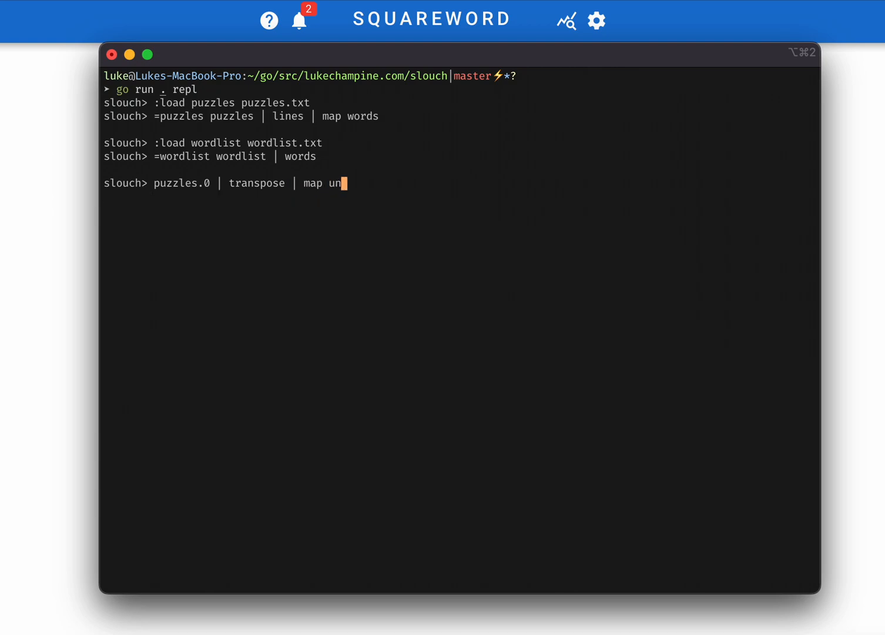
{"action": "type", "text": "q |"}
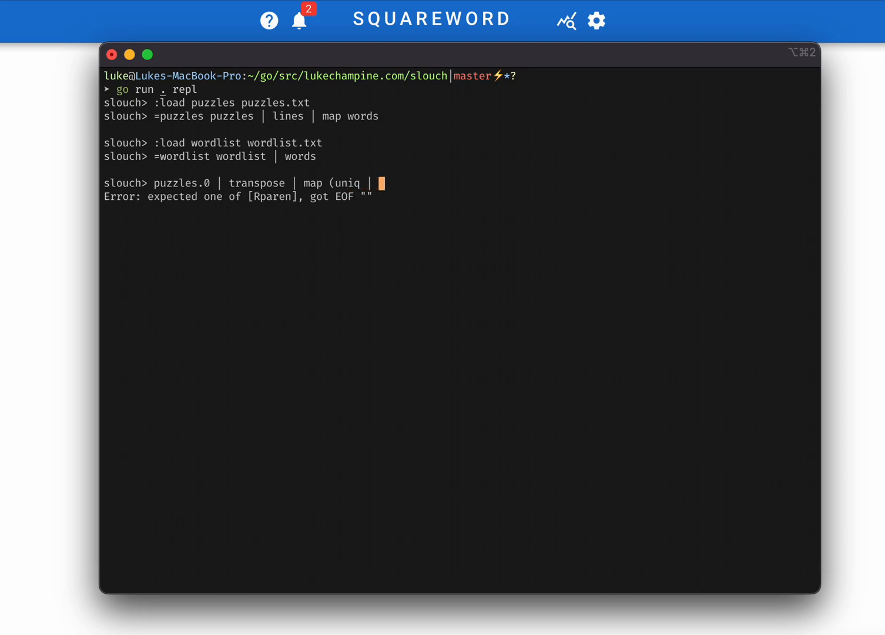
{"action": "type", "text": "len) | s"}
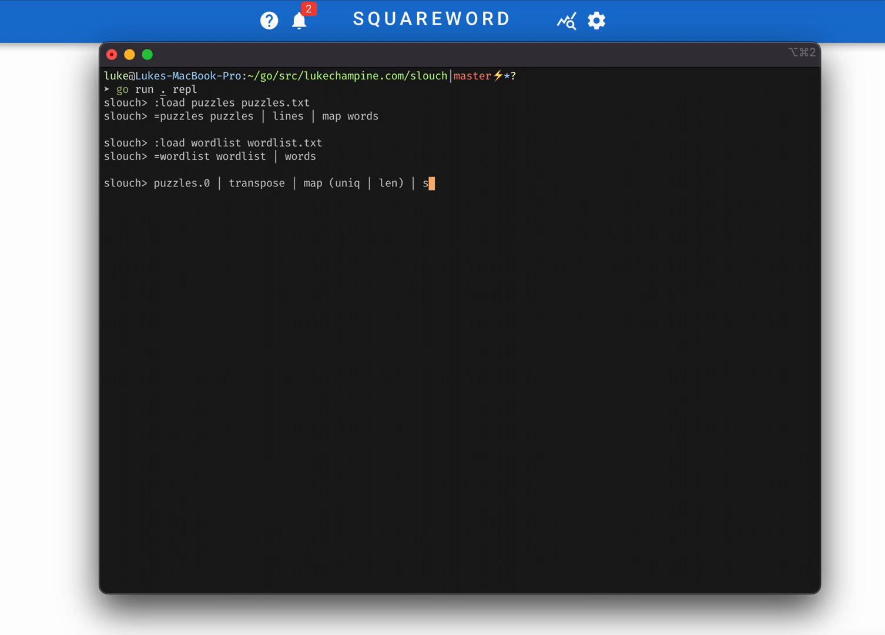
{"action": "type", "text": "um"}
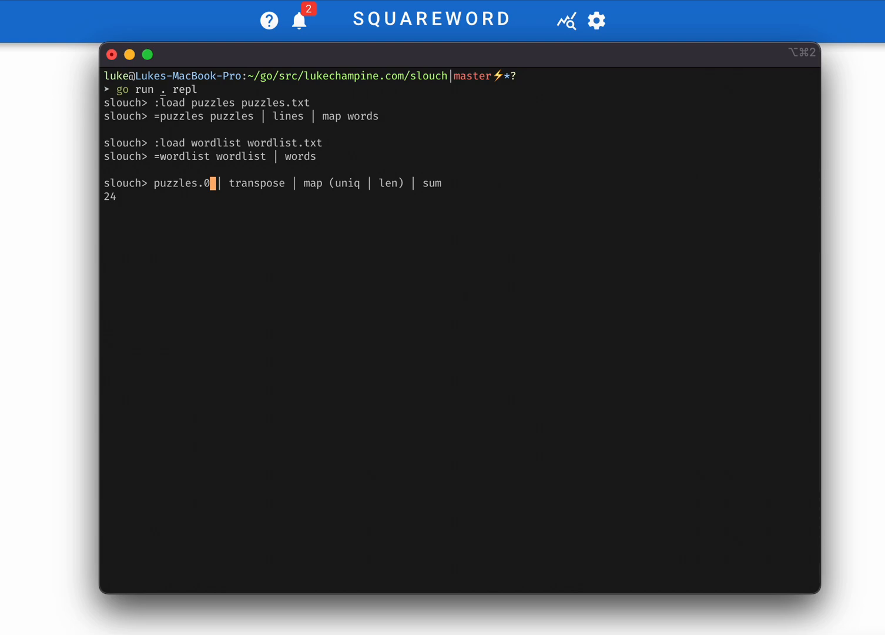
{"action": "key", "text": "Backspace"}
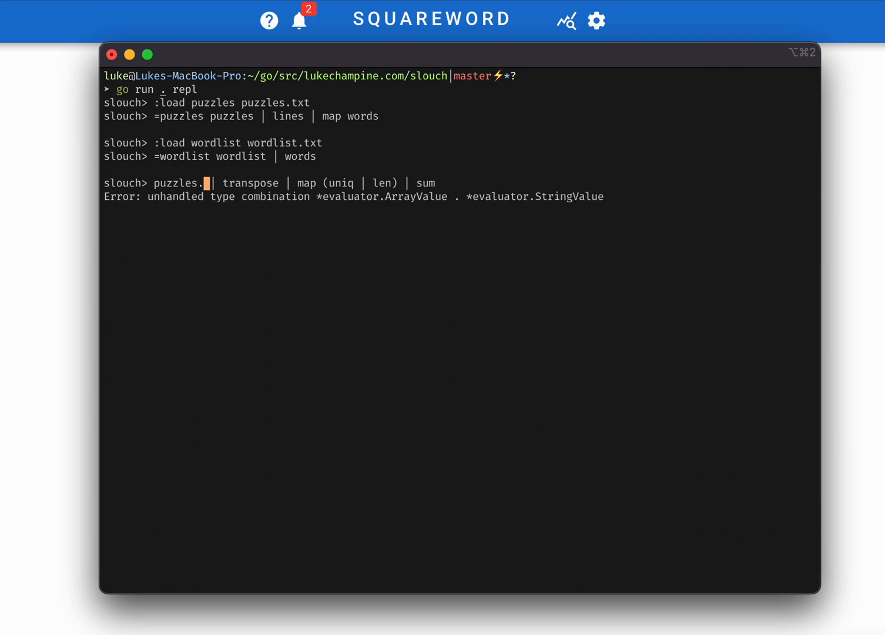
{"action": "type", "text": "=dupscore"}
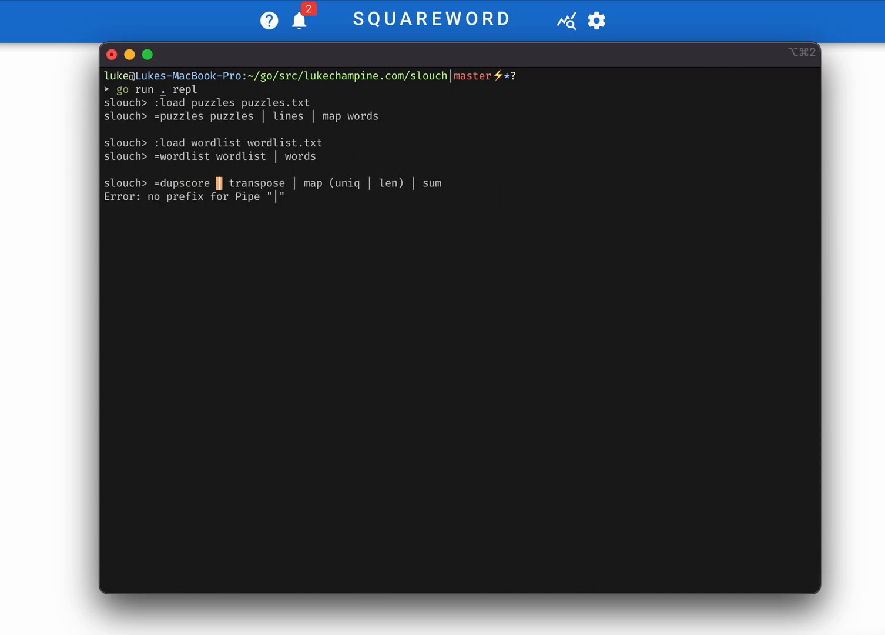
{"action": "key", "text": "Enter"}
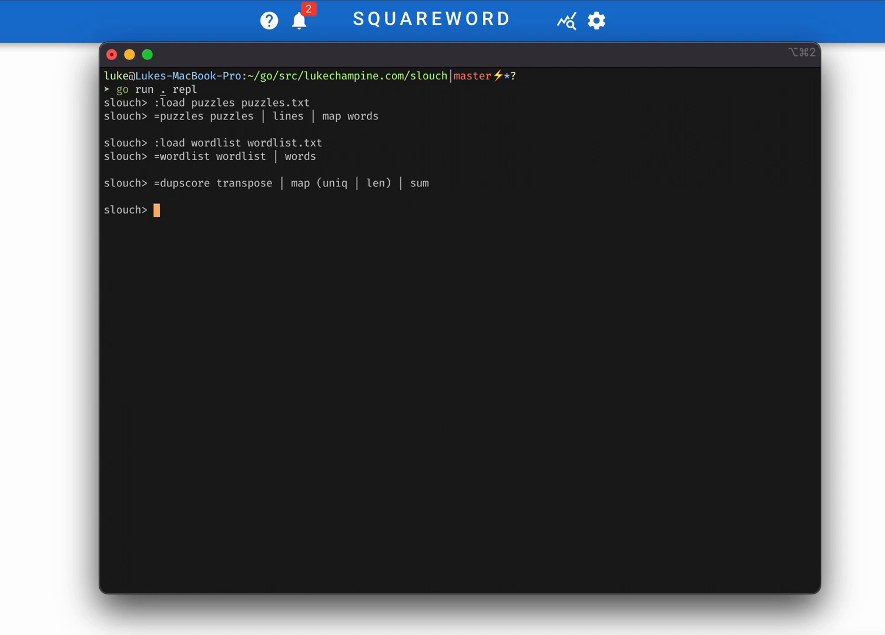
{"action": "type", "text": "puzzles | filter (dupscore ≤ 20) | len"}
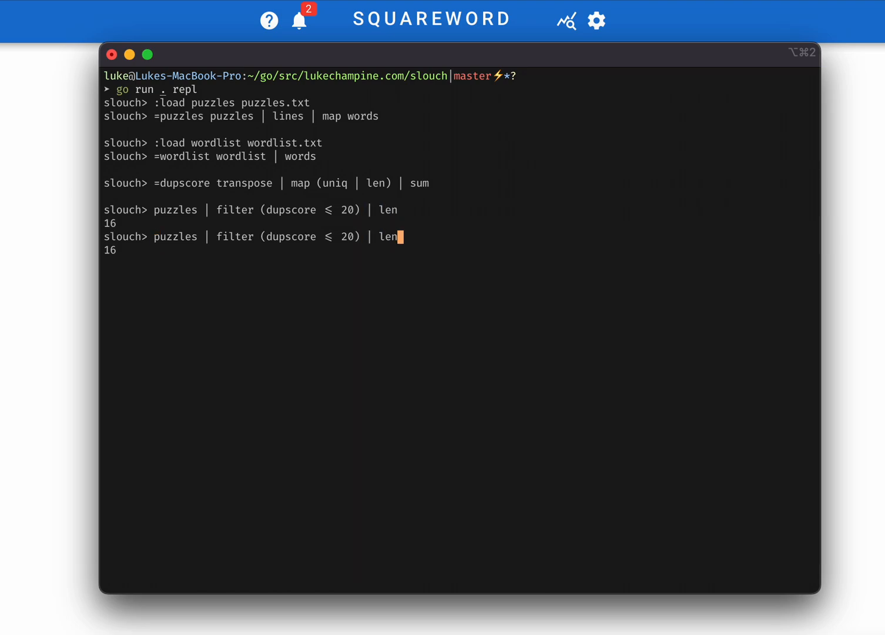
{"action": "key", "text": "Enter"}
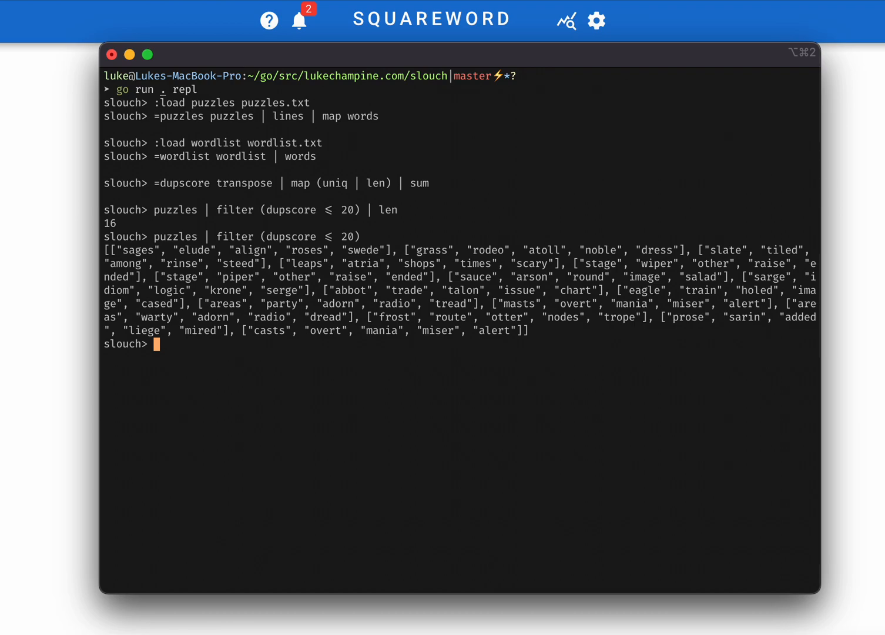
{"action": "type", "text": "puzzles | filter (dupscore ≤ 20) | last"}
{"action": "type", "text": "wordlist | len"}
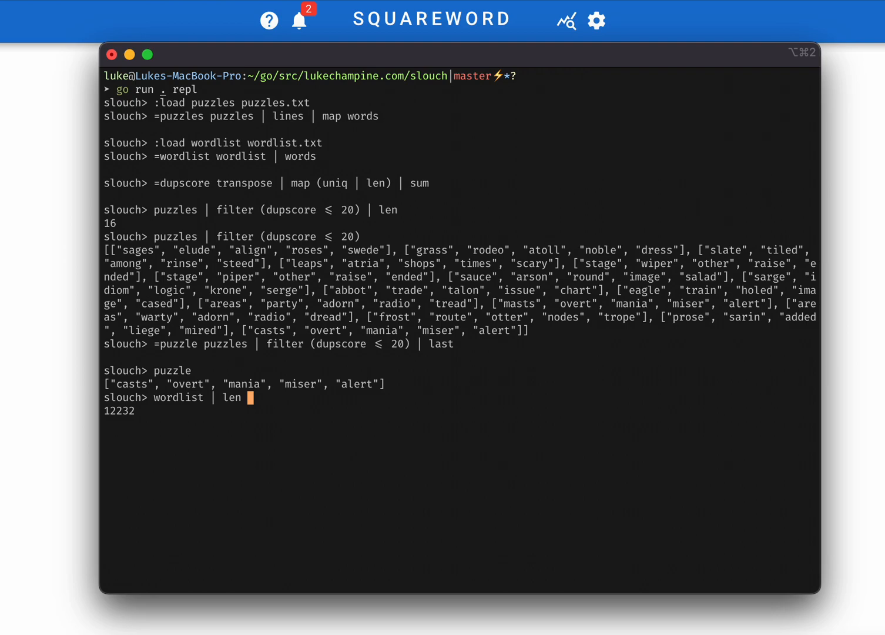
{"action": "type", "text": "|: _"}
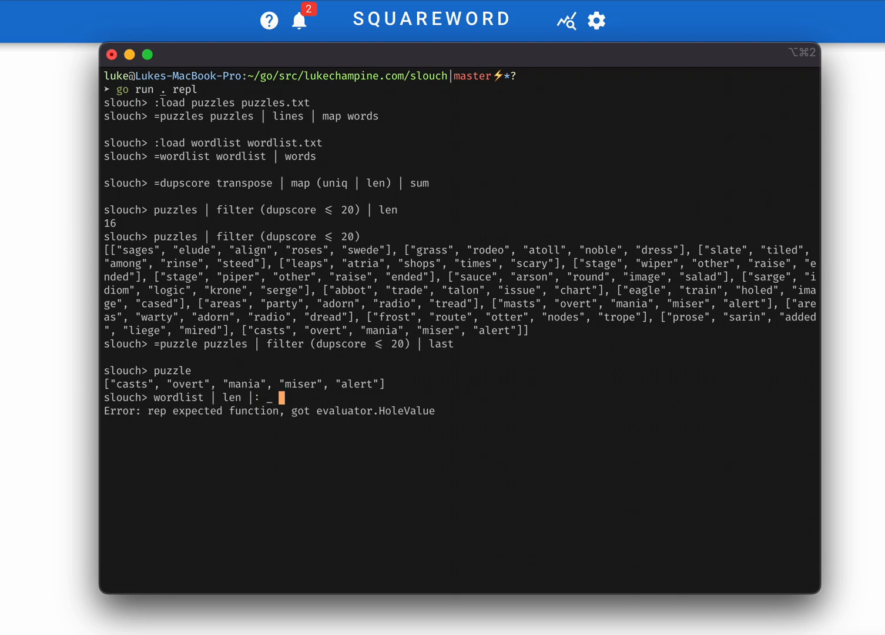
{"action": "type", "text": "* _ * _ *"}
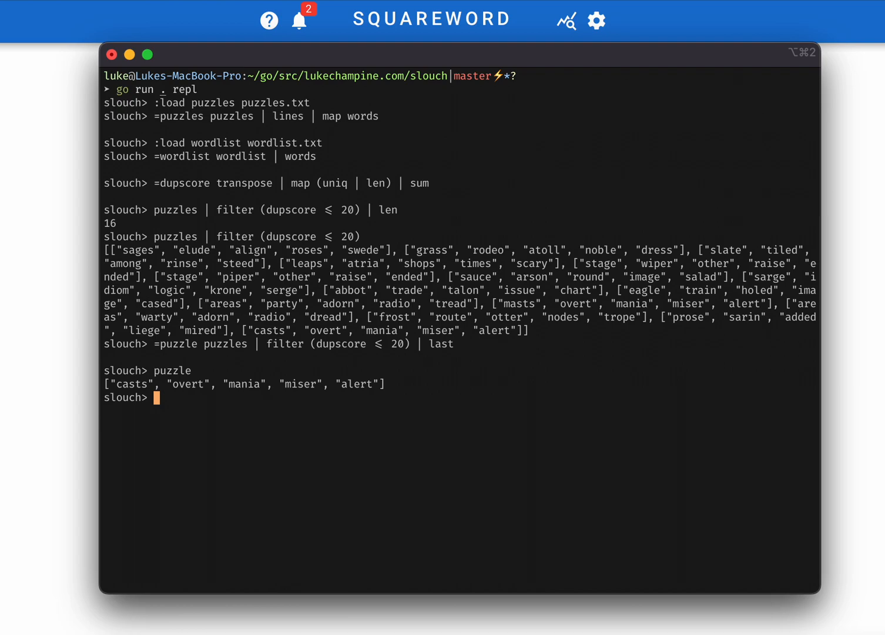
- Define contributory, checking word letters against column letters coma, avil, trie and star
{"action": "type", "text": "puzzle"}
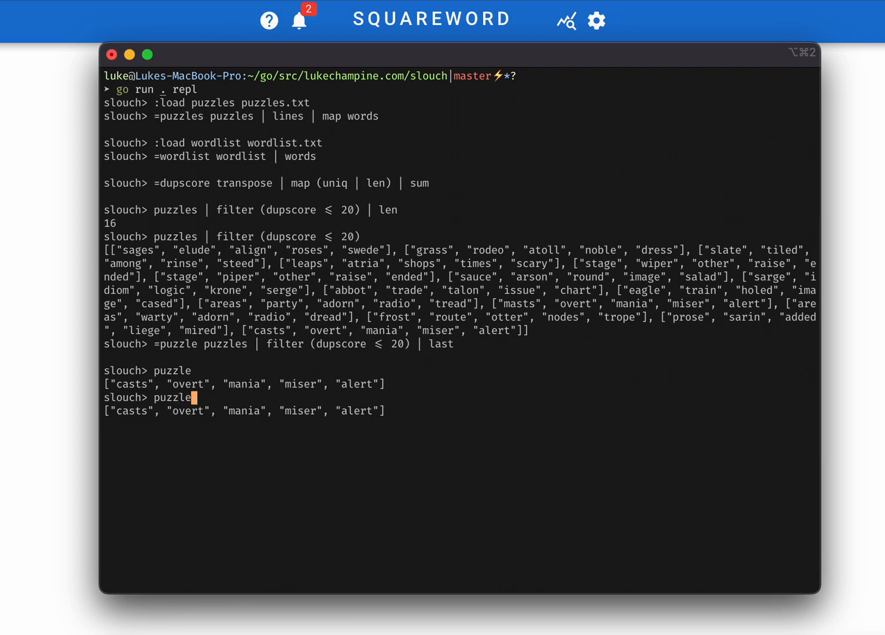
{"action": "type", "text": "| transpose | map uniq"}
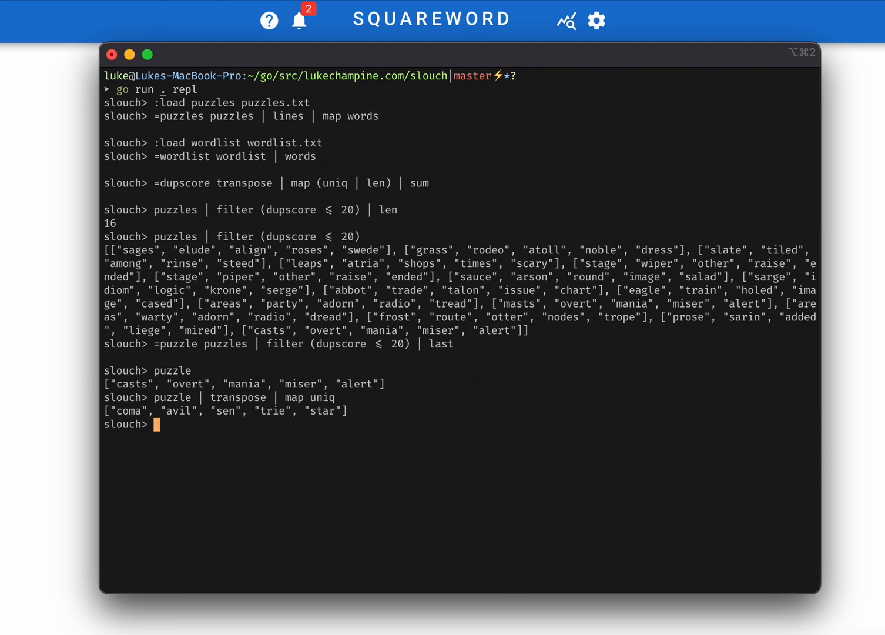
{"action": "type", "text": "=contributory {"}
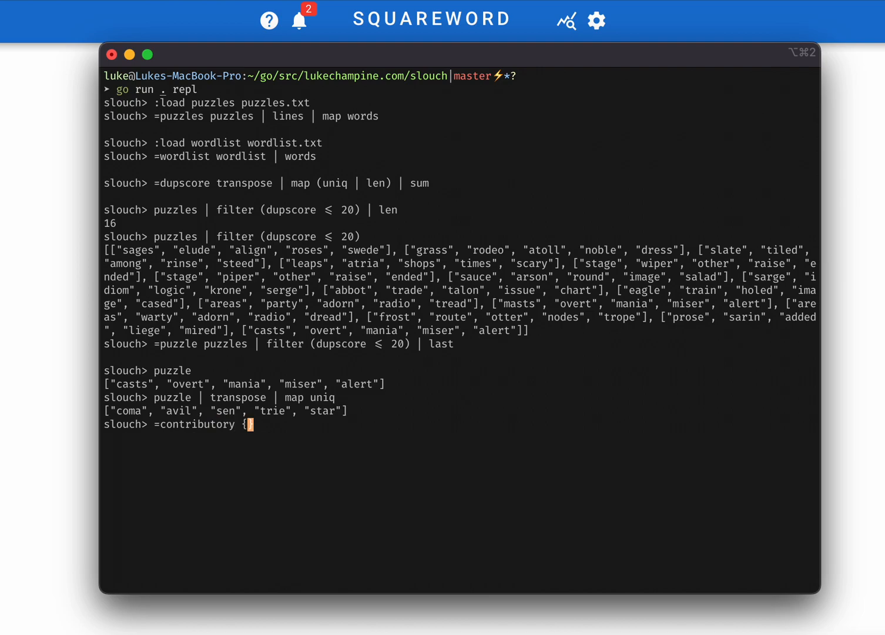
{"action": "type", "text": "in \""}
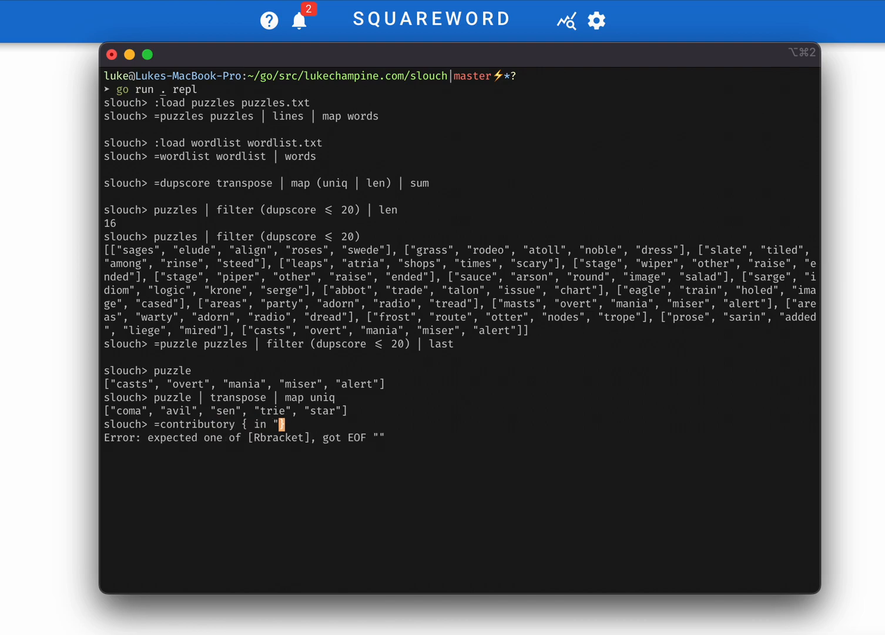
{"action": "type", "text": "coma\" x.}"}
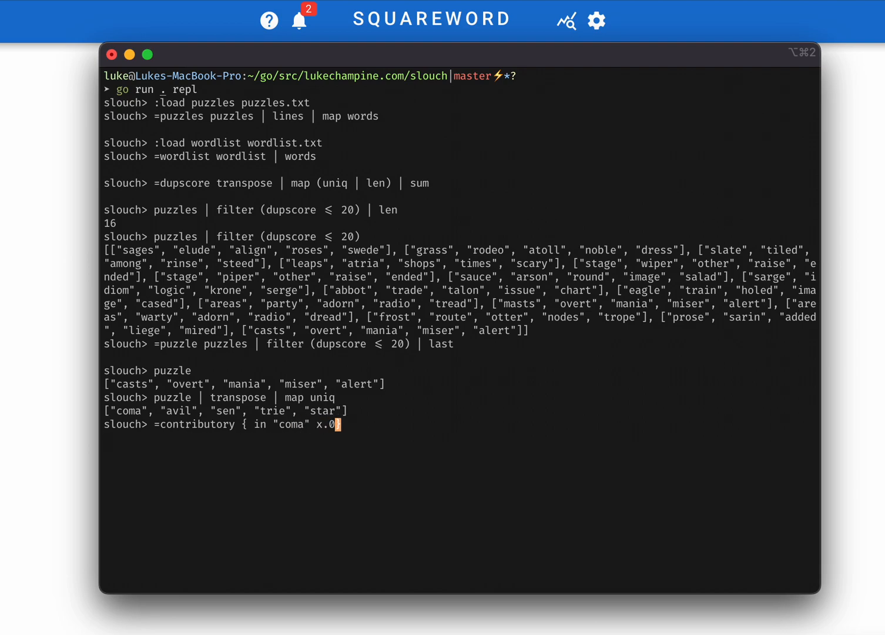
{"action": "type", "text": "and in \"avil"}
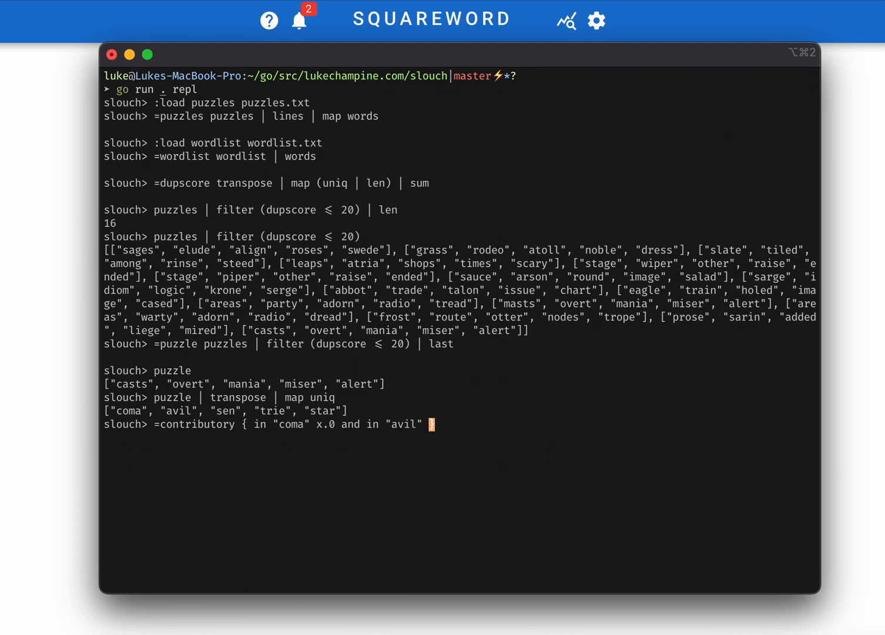
{"action": "type", "text": "x.1 and}"}
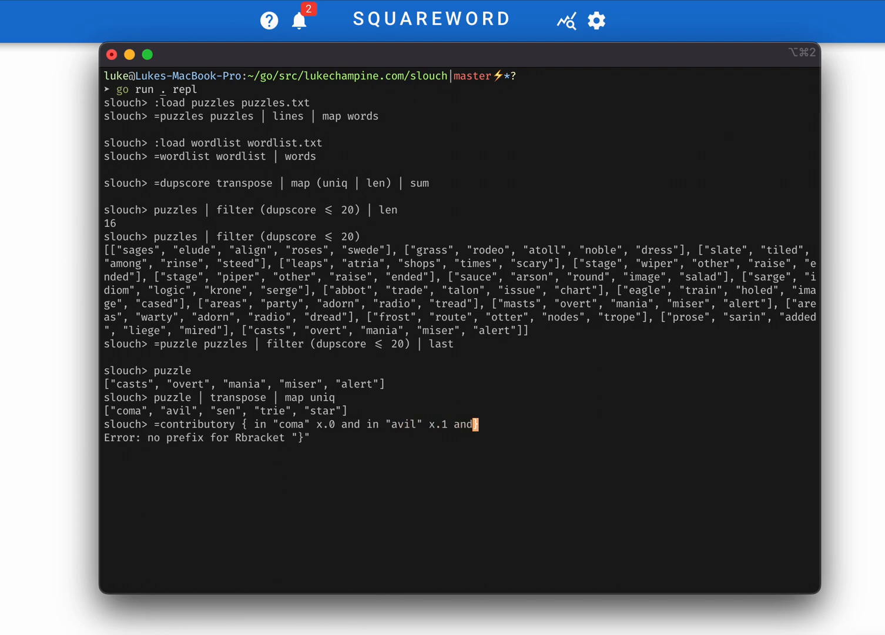
{"action": "type", "text": "in \"trie\" x"}
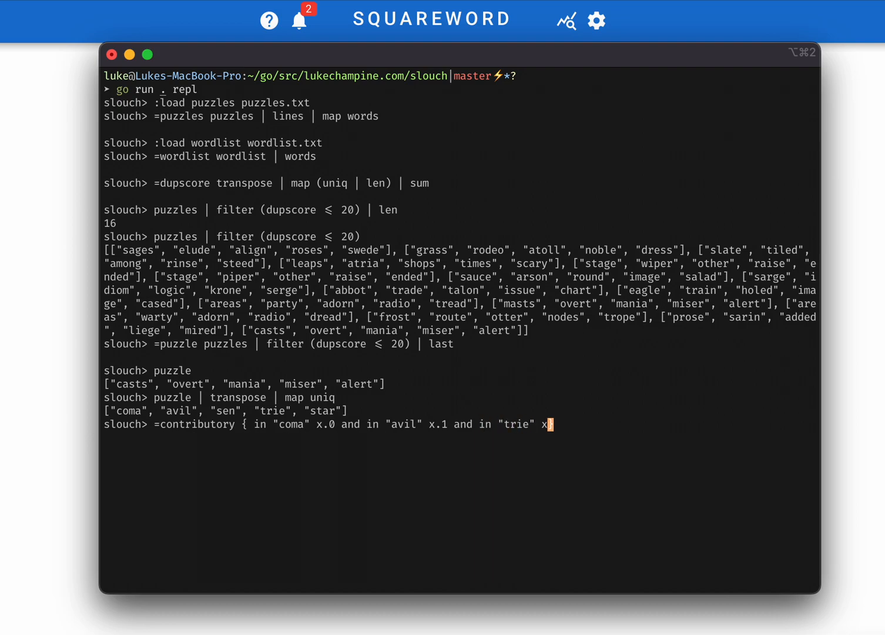
{"action": "type", "text": ".3 and in"}
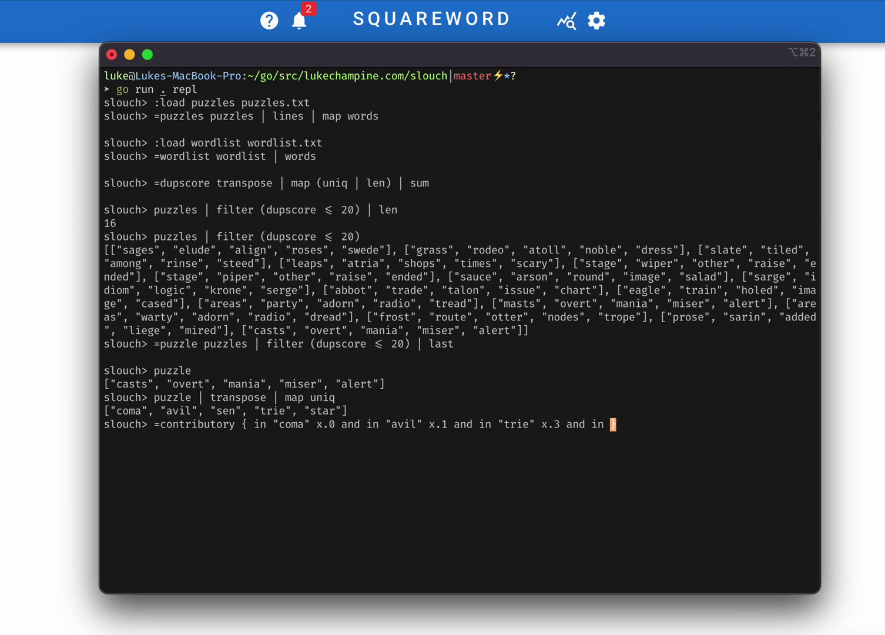
{"action": "type", "text": "\"star\" x.4"}
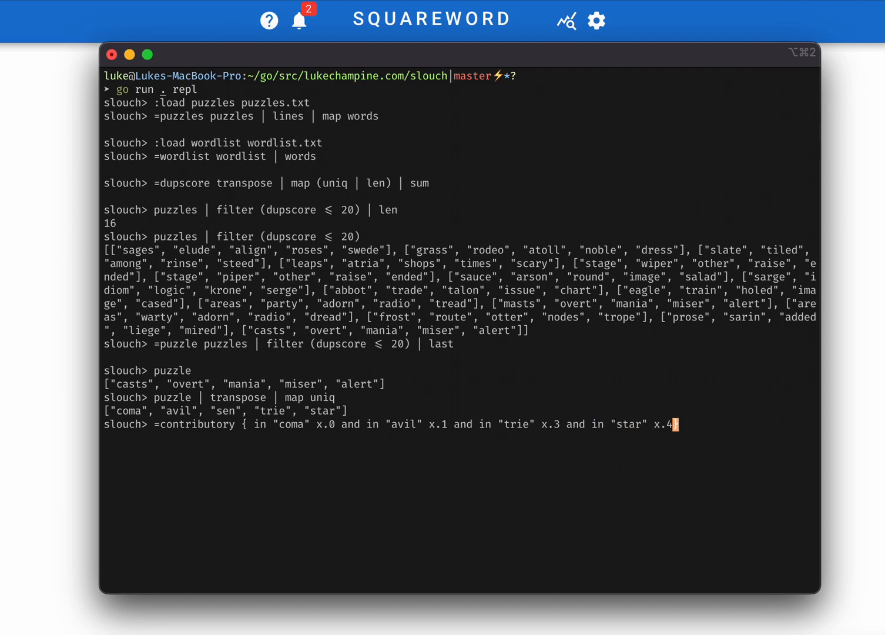
{"action": "key", "text": "Enter"}
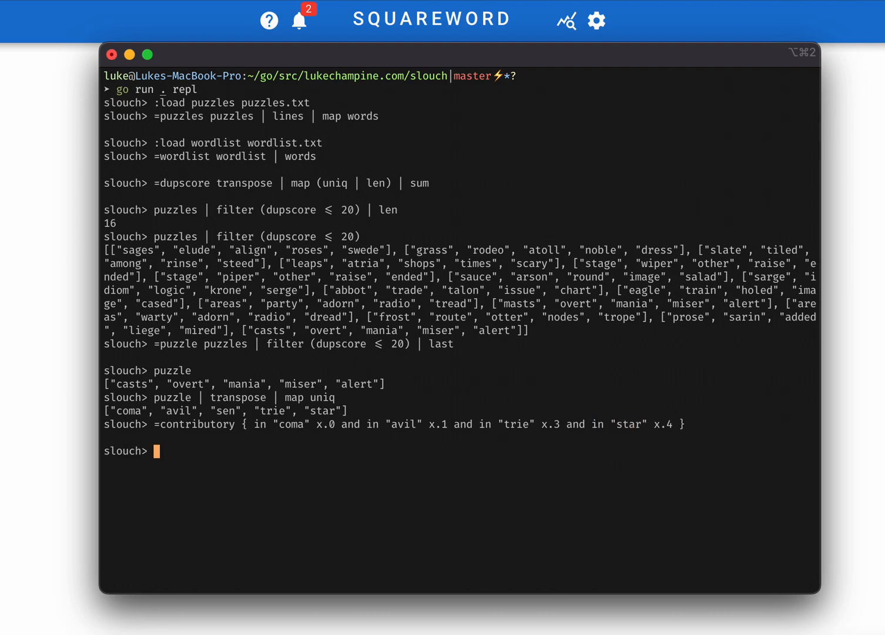
- Filter the word list to contributory words and store the result
{"action": "type", "text": "wordlist"}
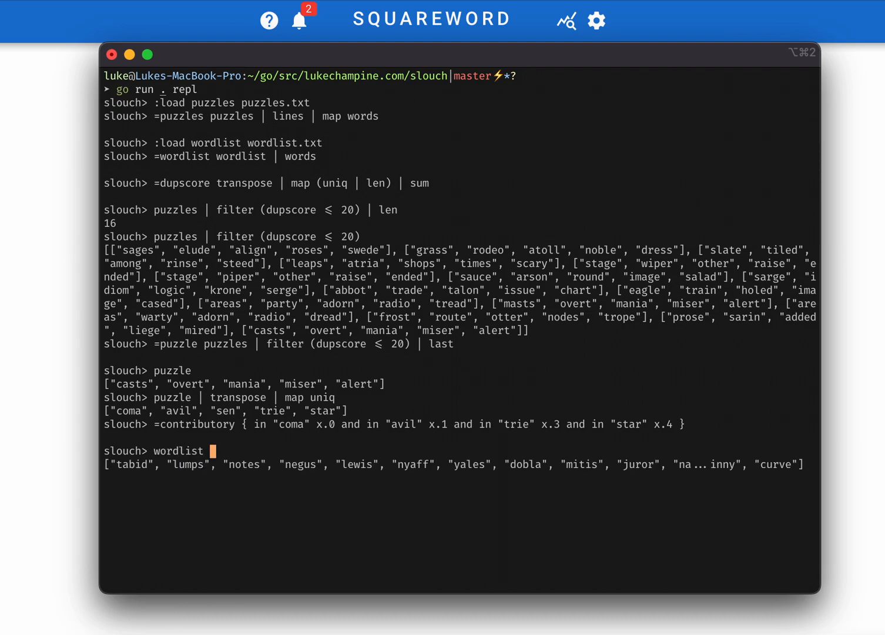
{"action": "type", "text": "| filter contributory"}
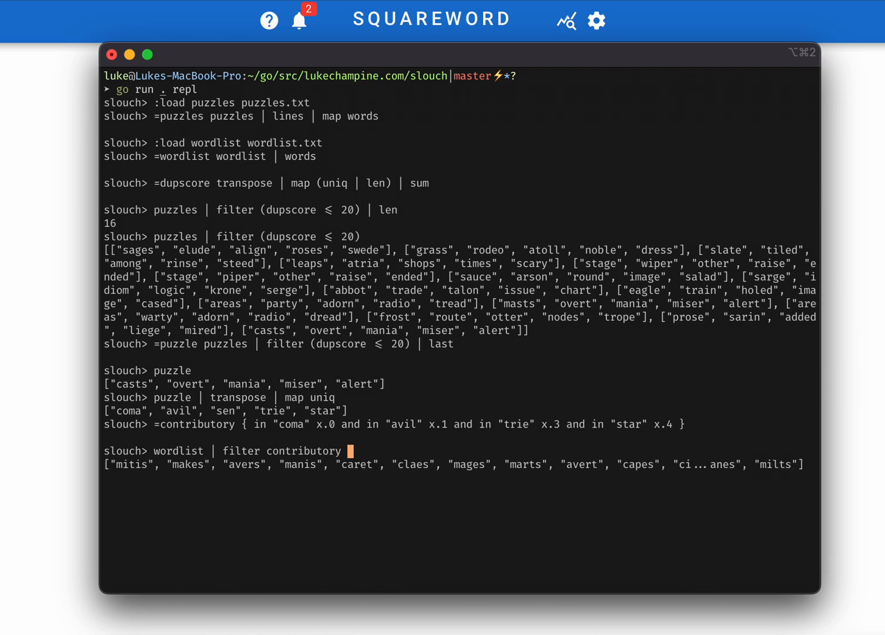
{"action": "type", "text": "| len"}
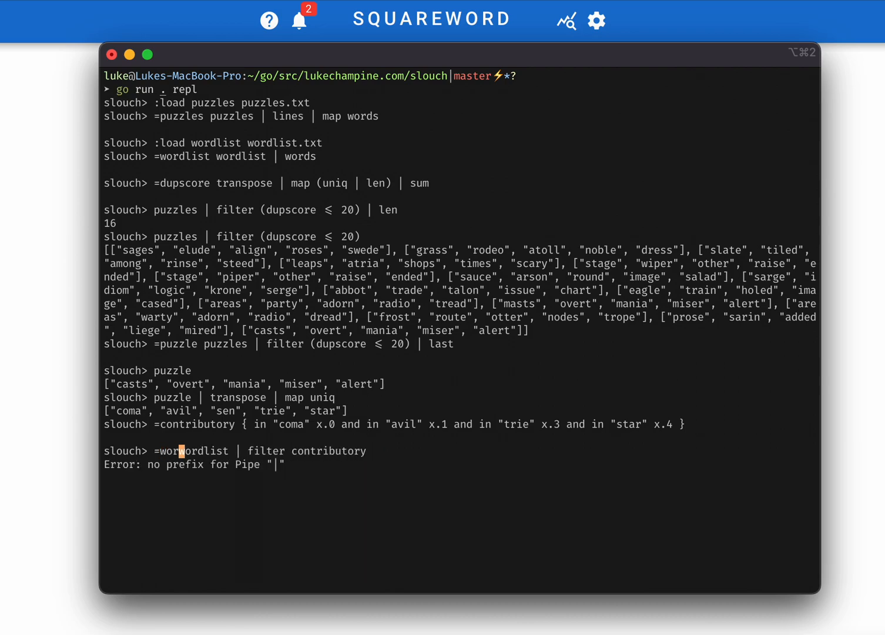
{"action": "type", "text": "dlist "}
{"action": "key", "text": "Enter"}
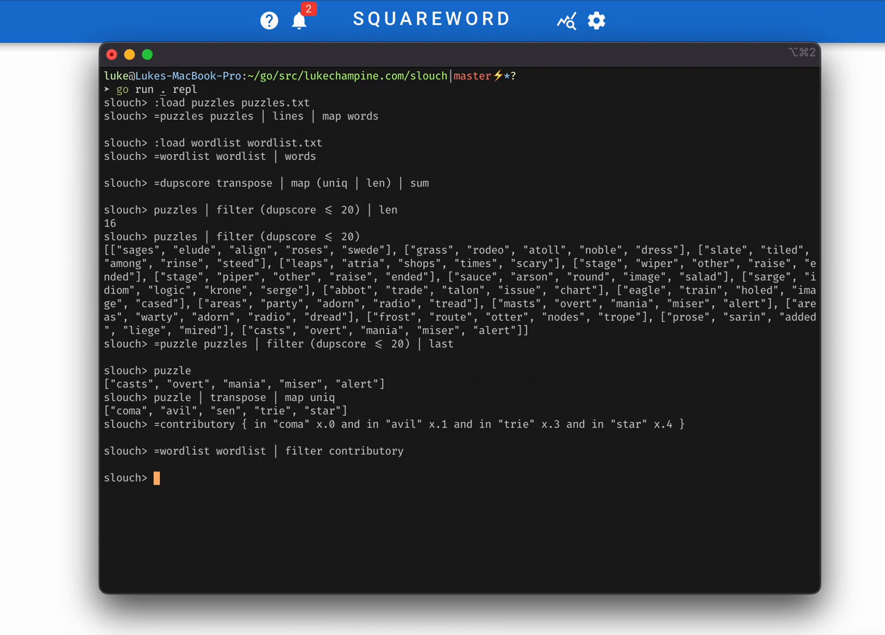
- List filtered words starting with c, o, m and a, stored as byLetter
{"action": "type", "text": "\"coma\" | map"}
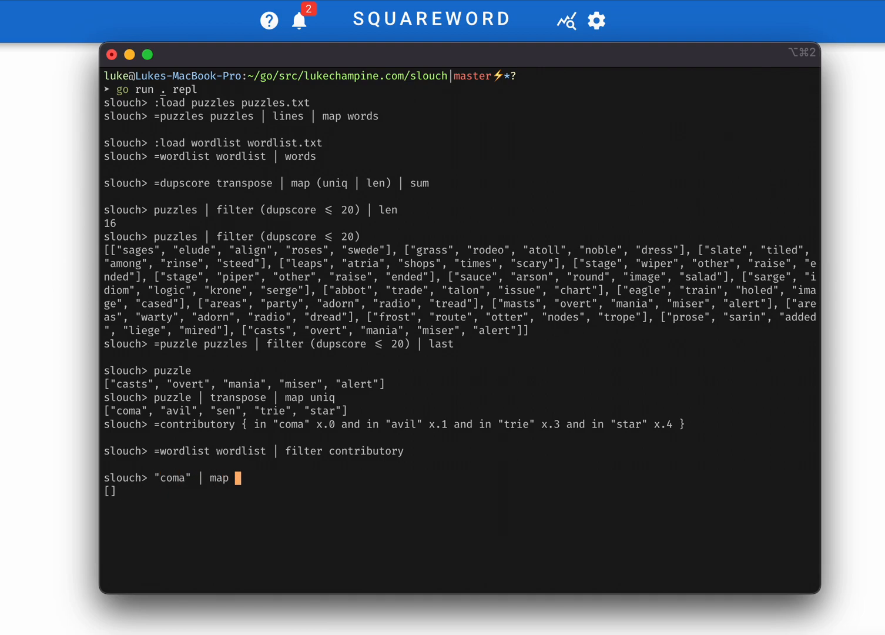
{"action": "type", "text": "{"}
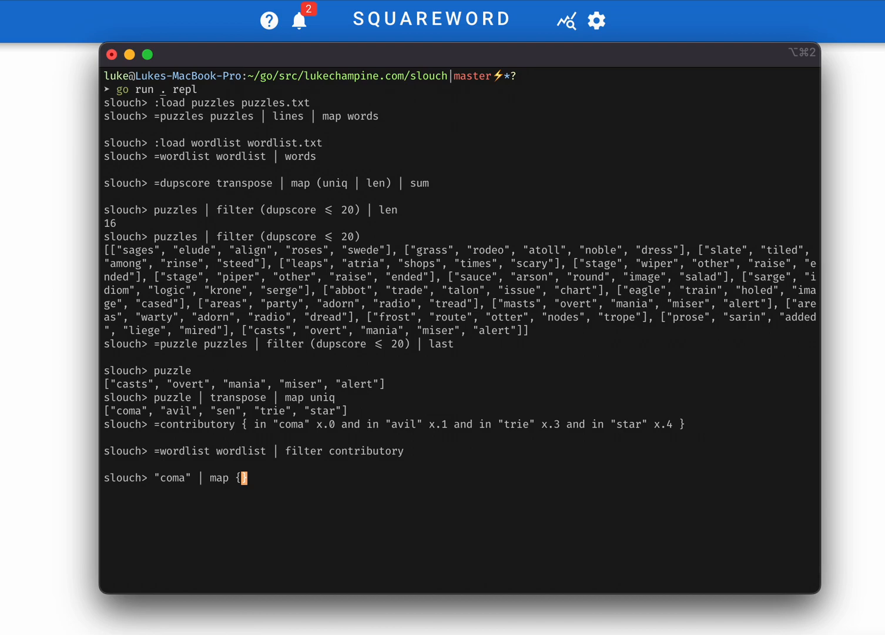
{"action": "type", "text": "filter (has"}
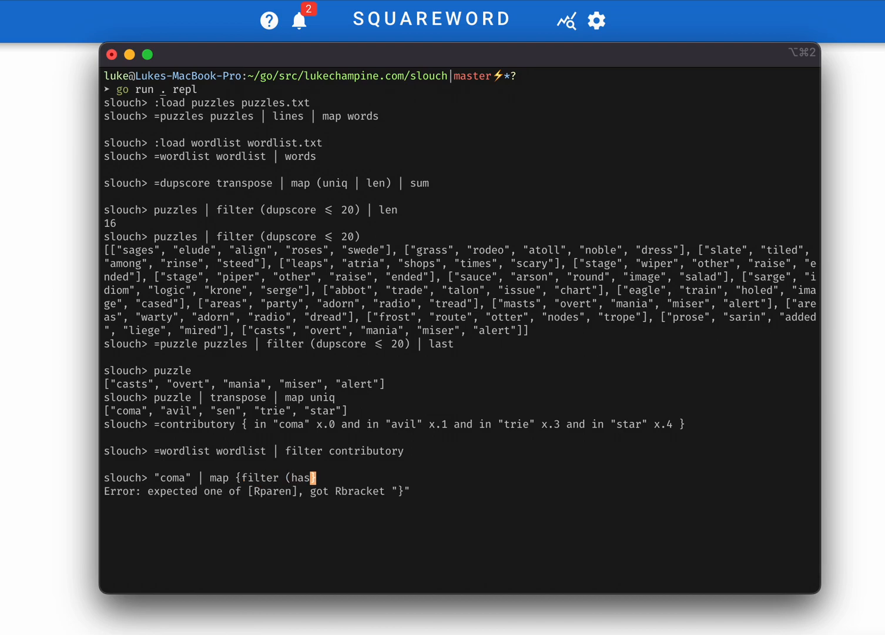
{"action": "type", "text": "Prefix x) wordlist"}
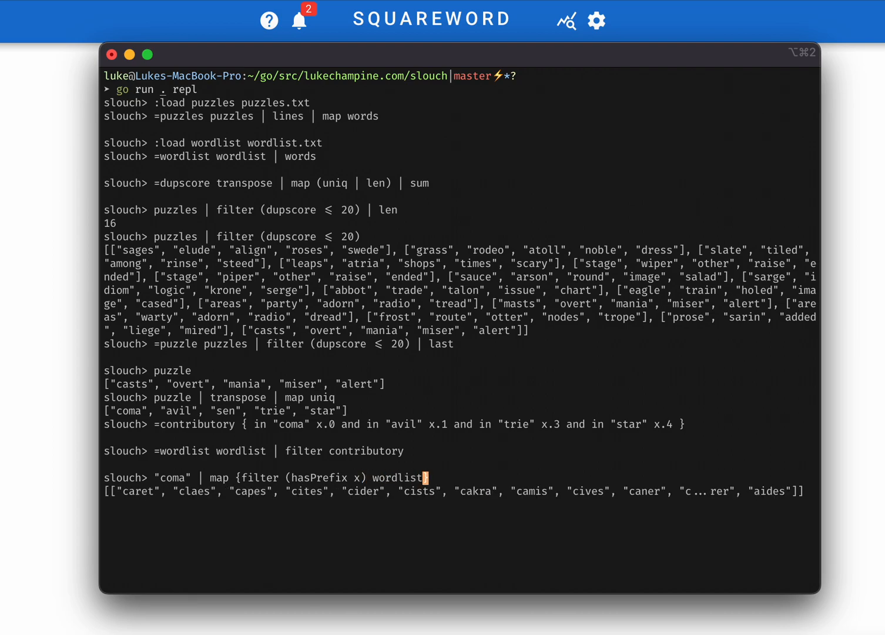
{"action": "key", "text": "Enter"}
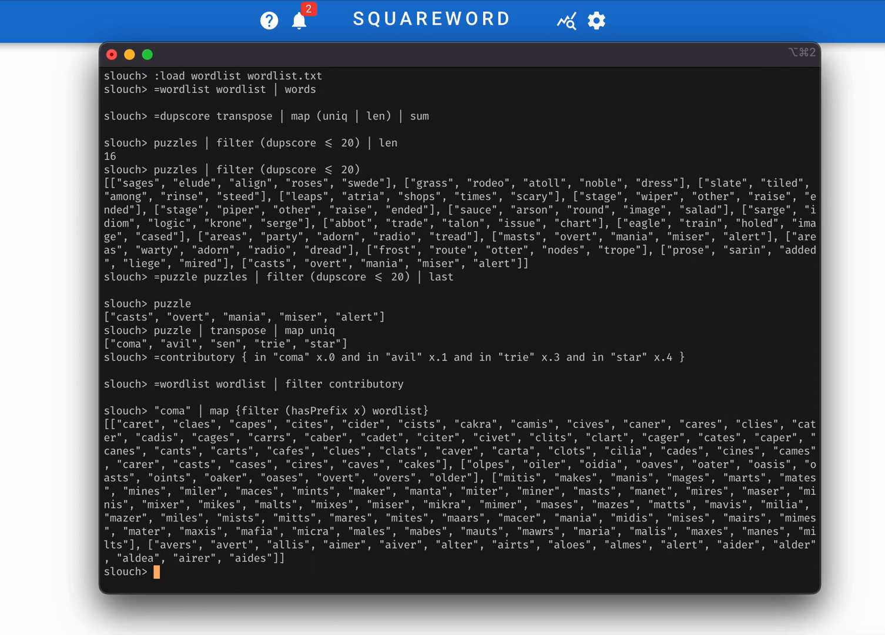
{"action": "key", "text": "Enter"}
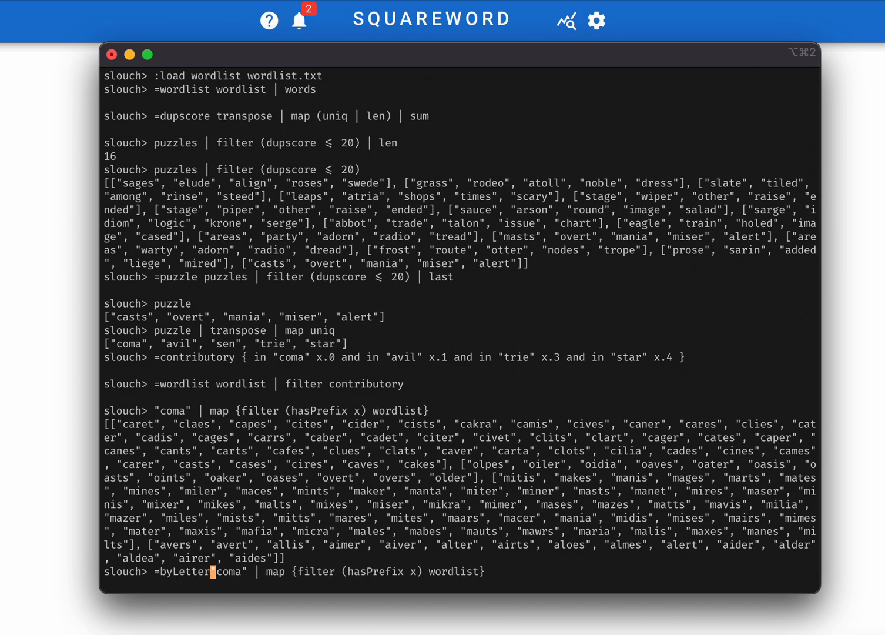
{"action": "key", "text": "Enter"}
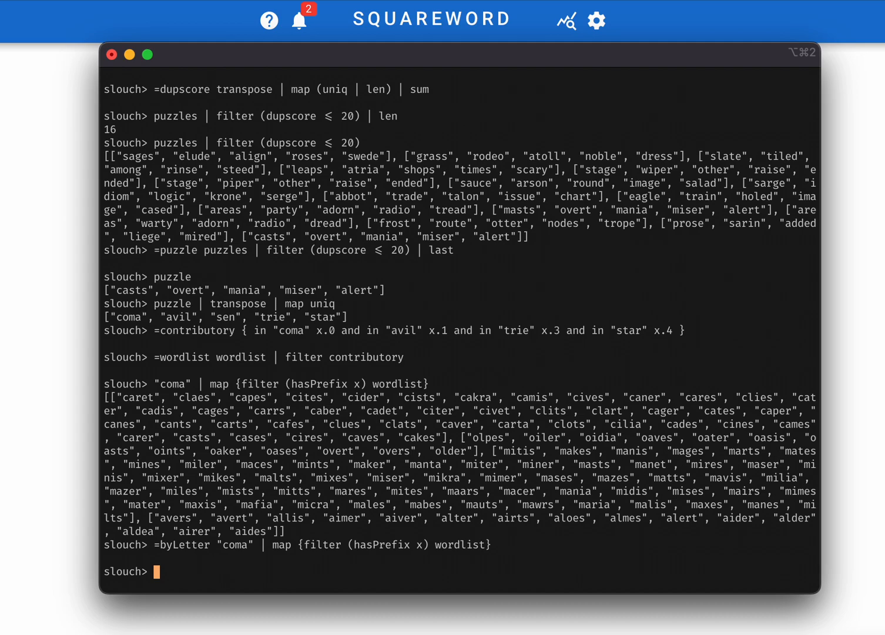
- Delete CASTS letters from each puzzle column (omma, vil, ene, rier, tart), then try an all-empty check
{"action": "type", "text": "puzzle"}
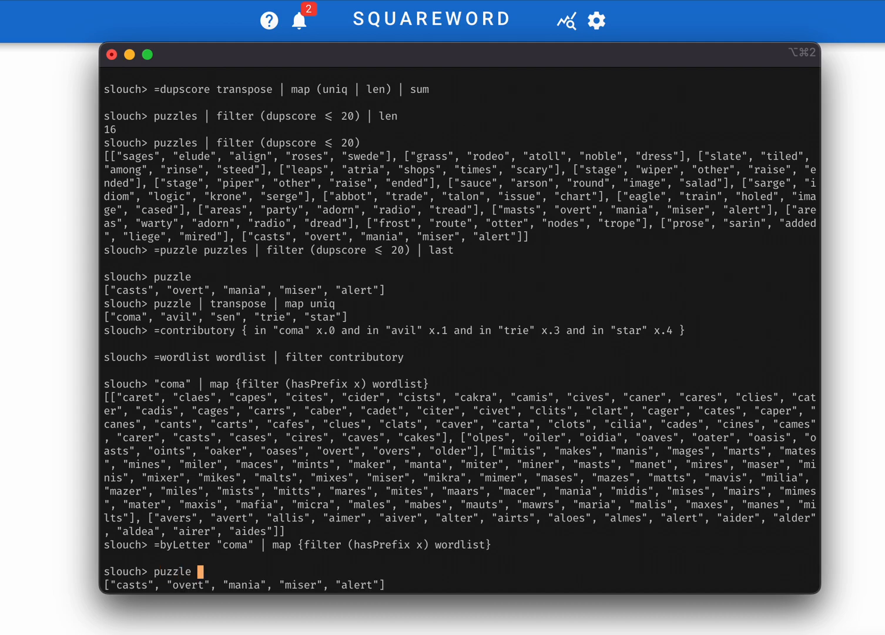
{"action": "type", "text": "|"}
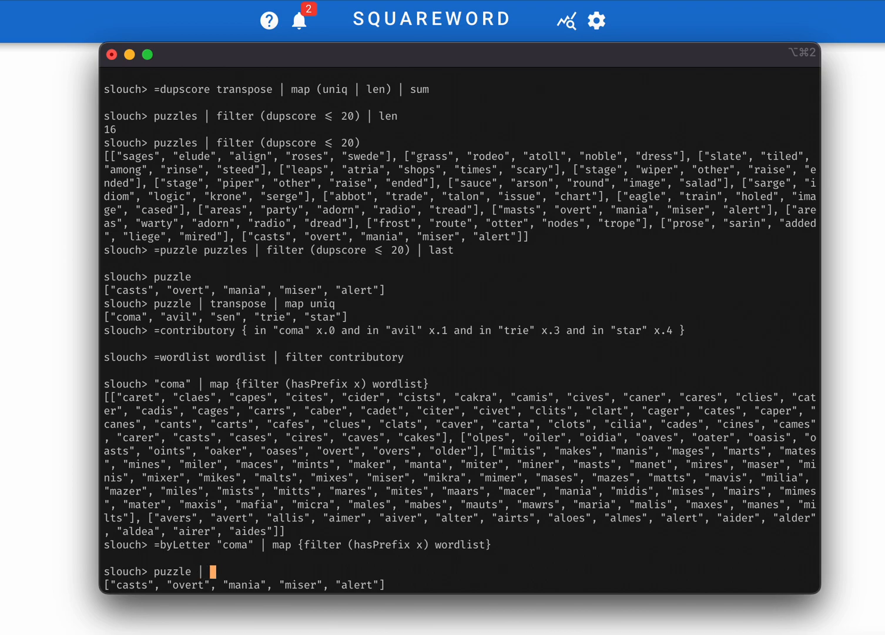
{"action": "type", "text": "zip"}
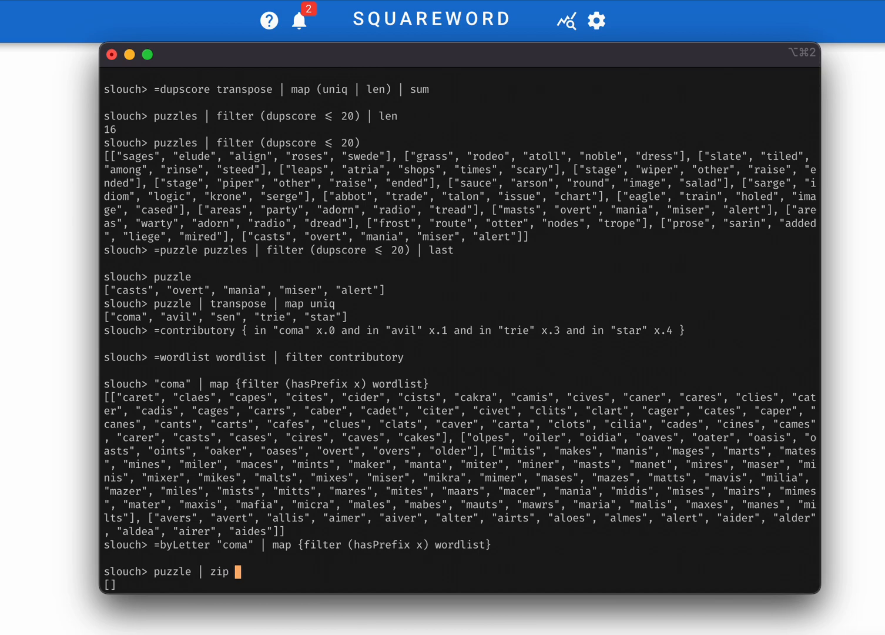
{"action": "type", "text": "\"casts"}
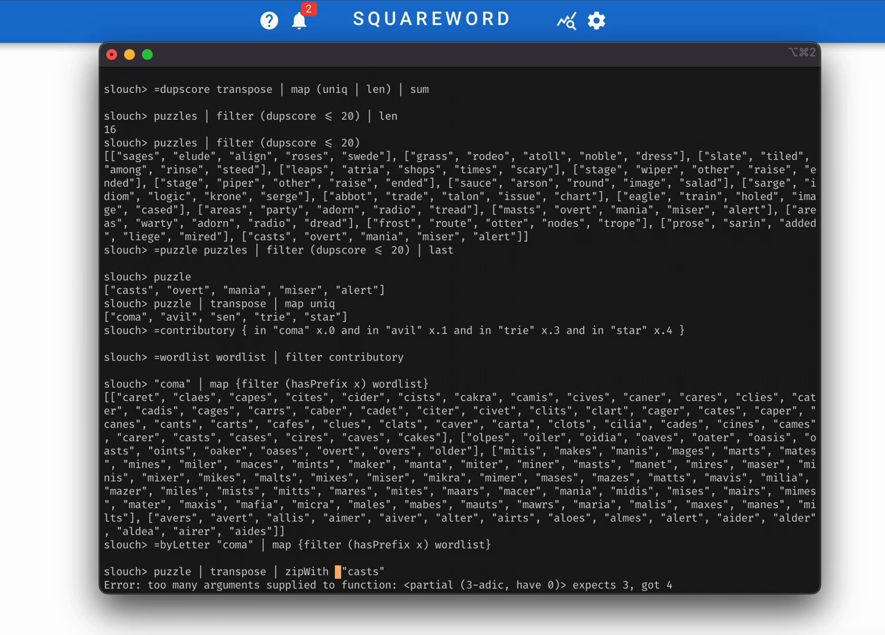
{"action": "type", "text": "delete"}
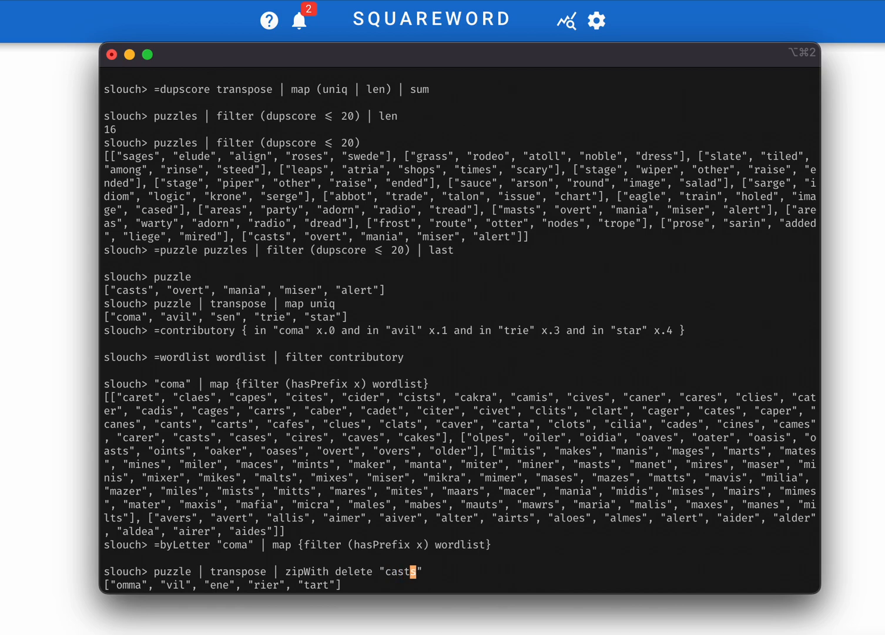
{"action": "key", "text": "Right"}
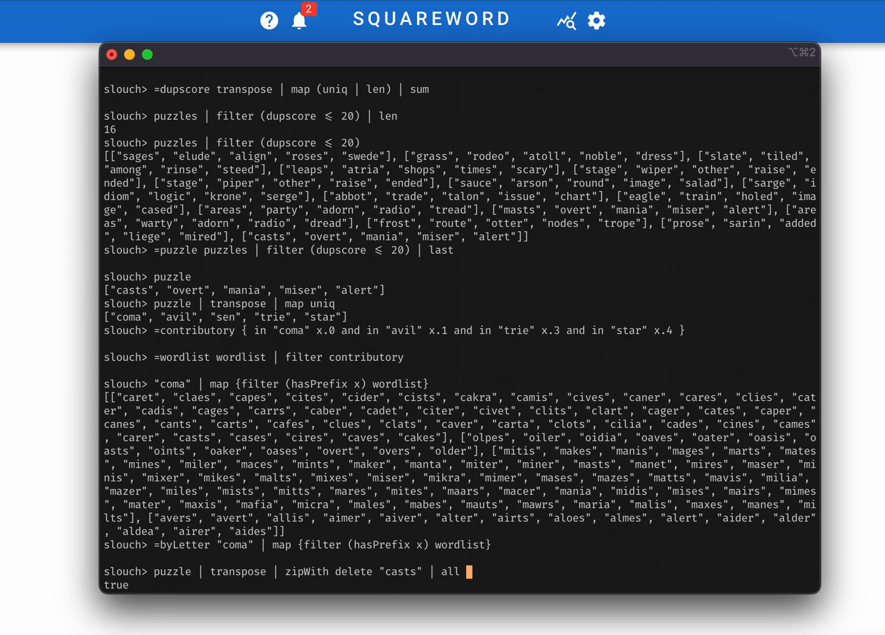
{"action": "type", "text": "(== \"\")"}
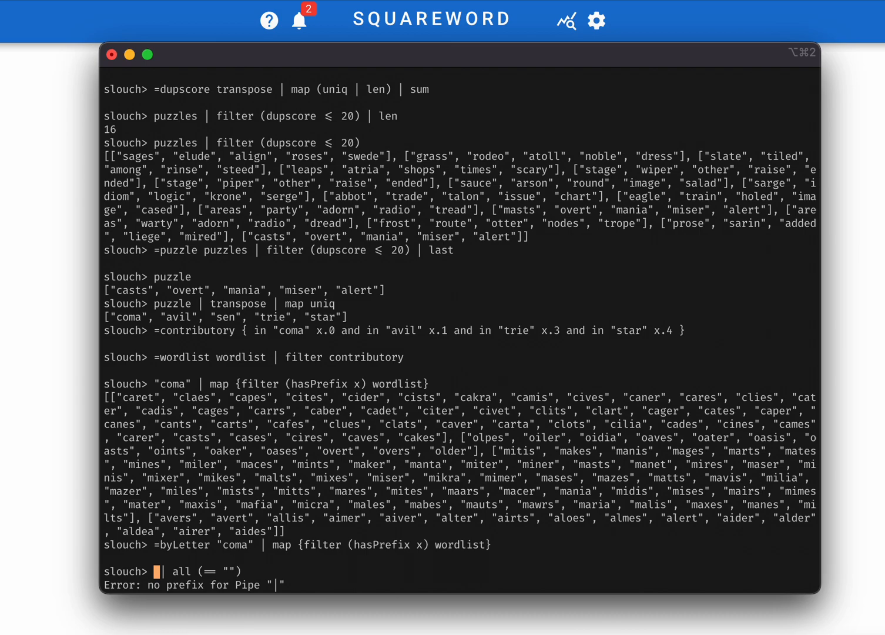
- Define solves: fold guessed-letter deletions over the puzzle columns and require all empty
{"action": "type", "text": "f"}
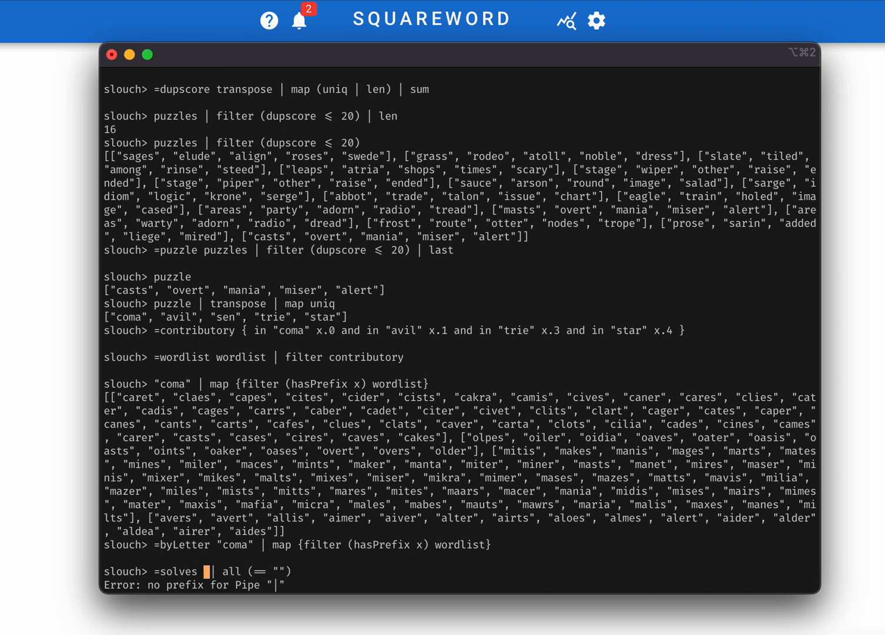
{"action": "type", "text": "fold (zipWith (flip delete"}
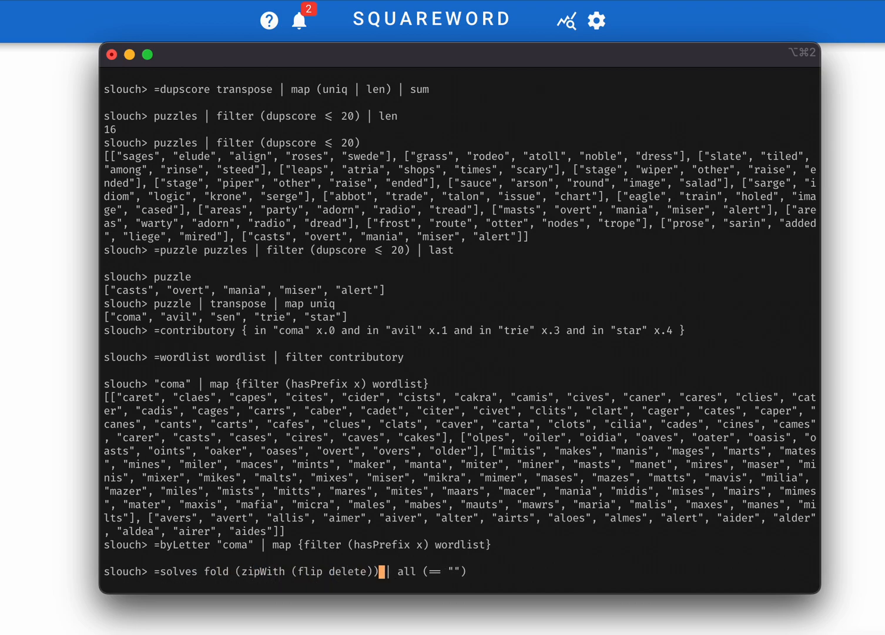
{"action": "type", "text": "("}
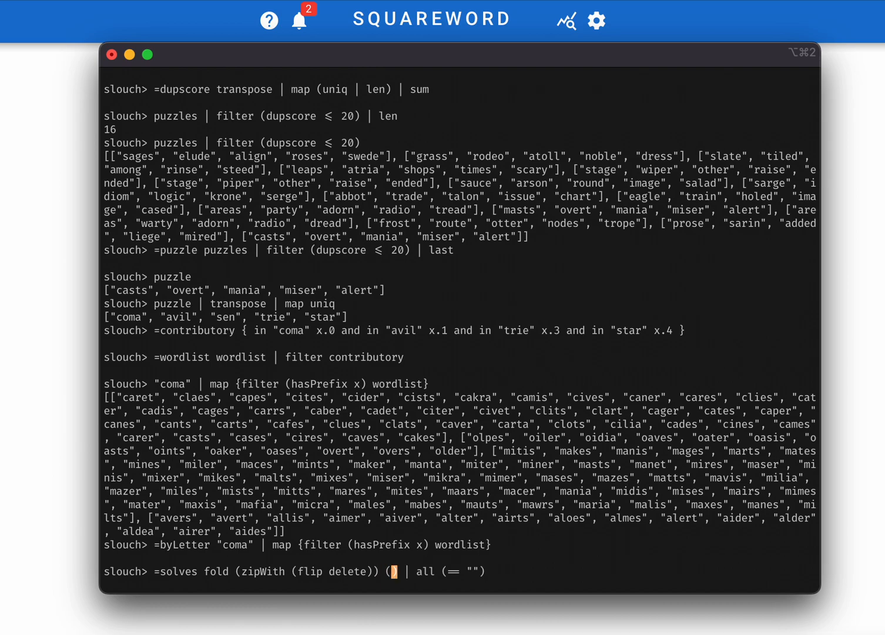
{"action": "type", "text": "transpose puzzle"}
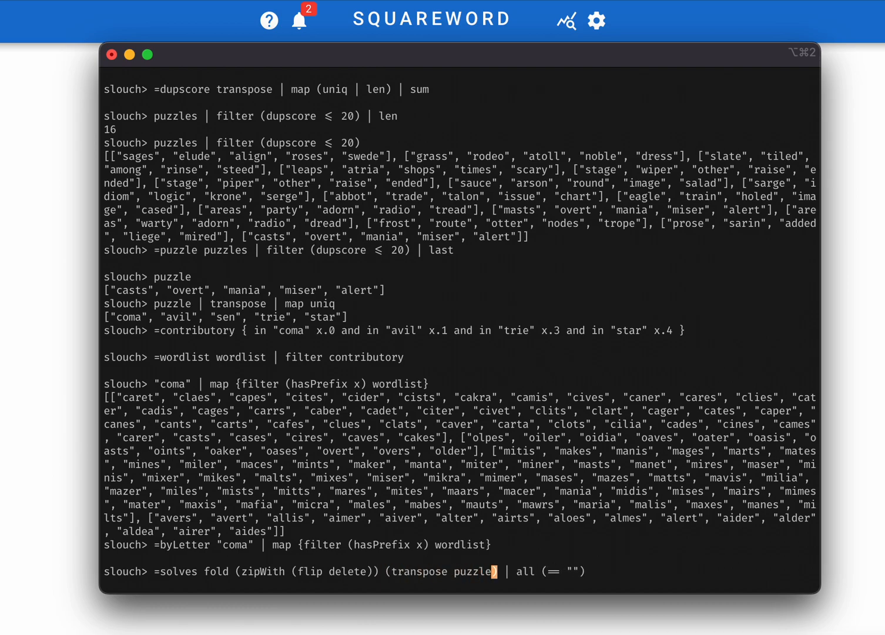
{"action": "type", "text": ")"}
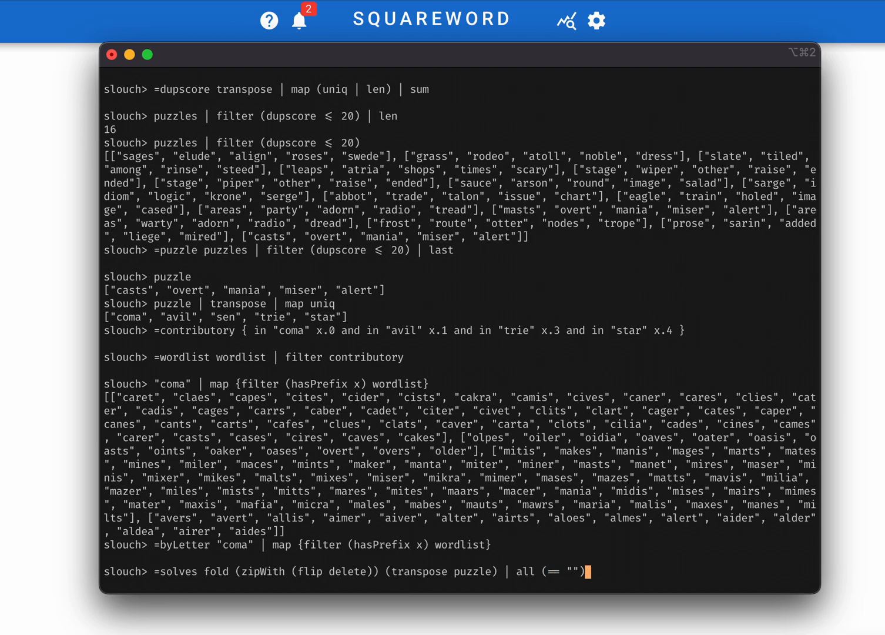
{"action": "key", "text": "Enter"}
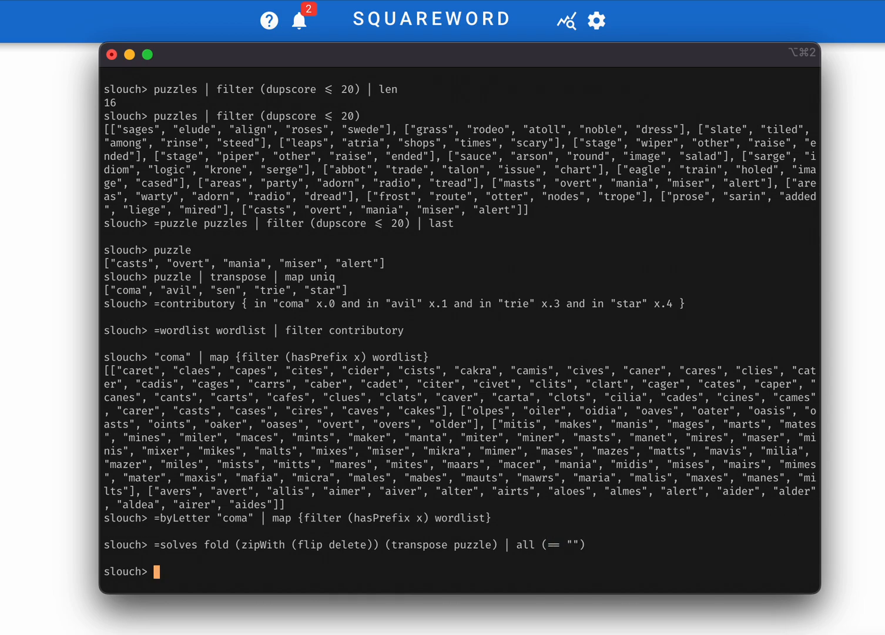
- Check that the puzzle's own words pass solves
{"action": "type", "text": "puzzle |"}
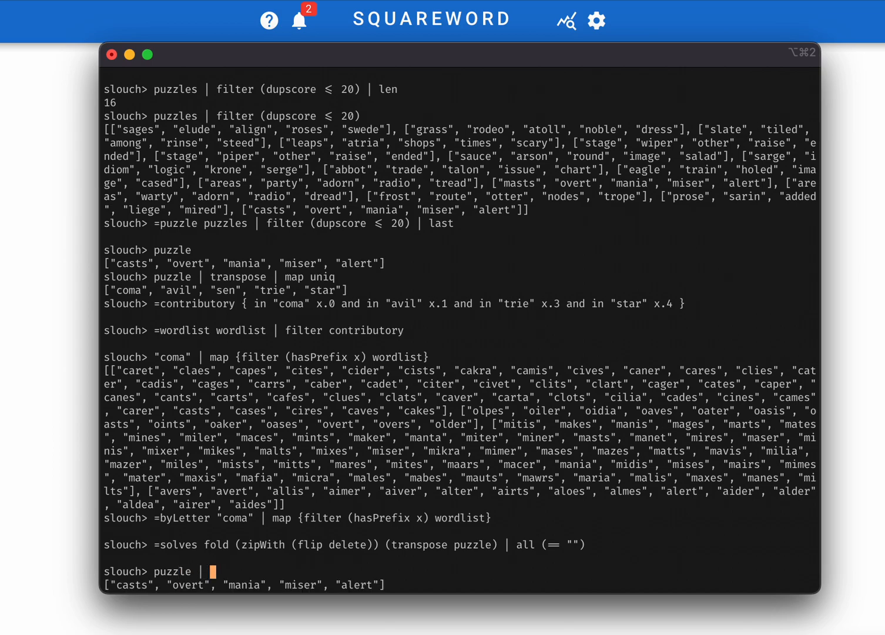
{"action": "type", "text": "solves"}
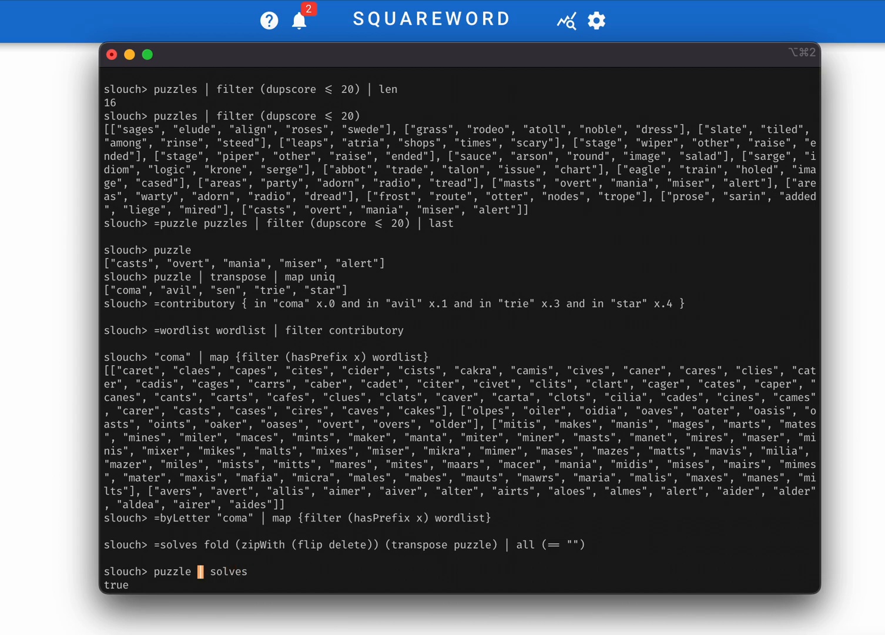
{"action": "type", "text": ".0"}
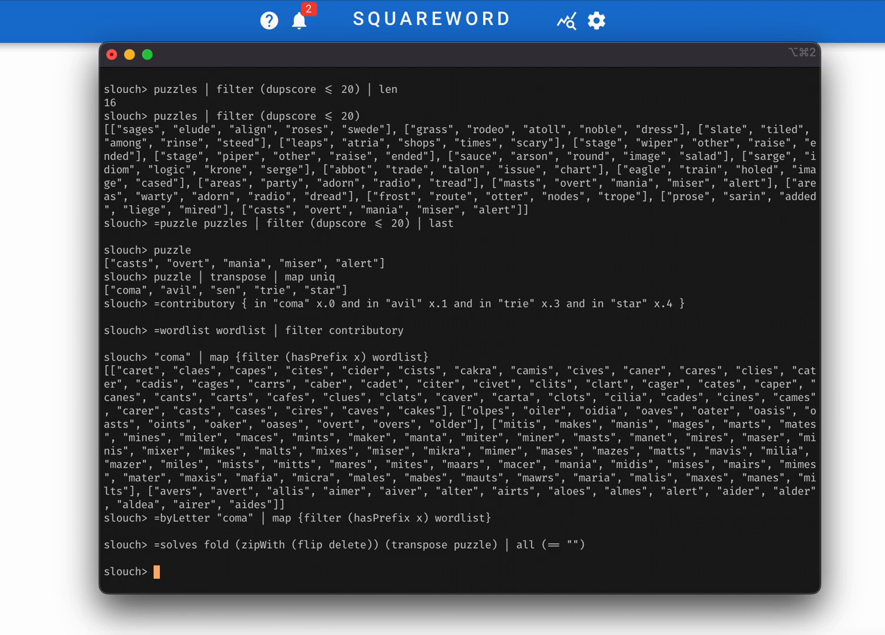
- List byLetter combinations and take the first that solves: cists, overt, mania, alter
{"action": "type", "text": "combos"}
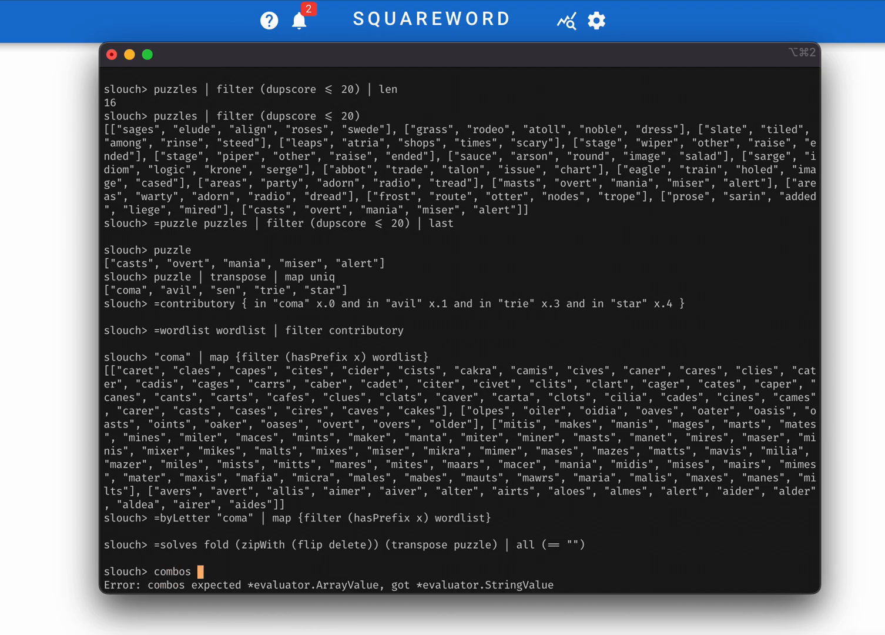
{"action": "type", "text": "byLetter"}
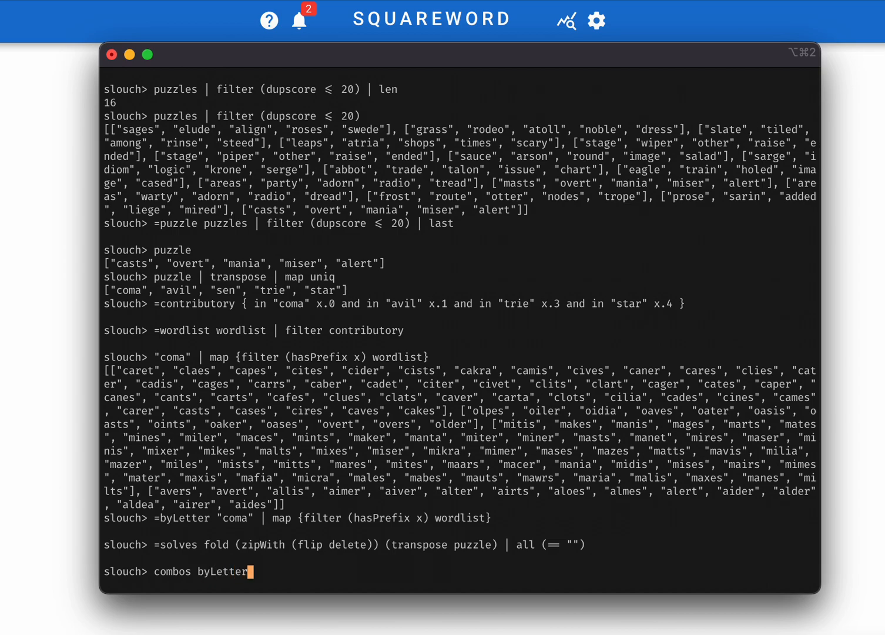
{"action": "key", "text": "Enter"}
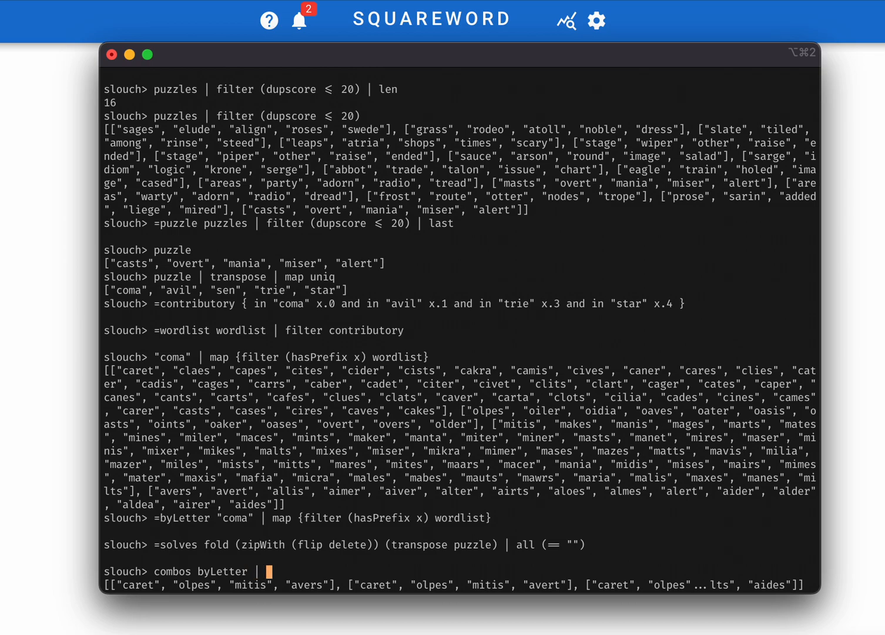
{"action": "type", "text": "first"}
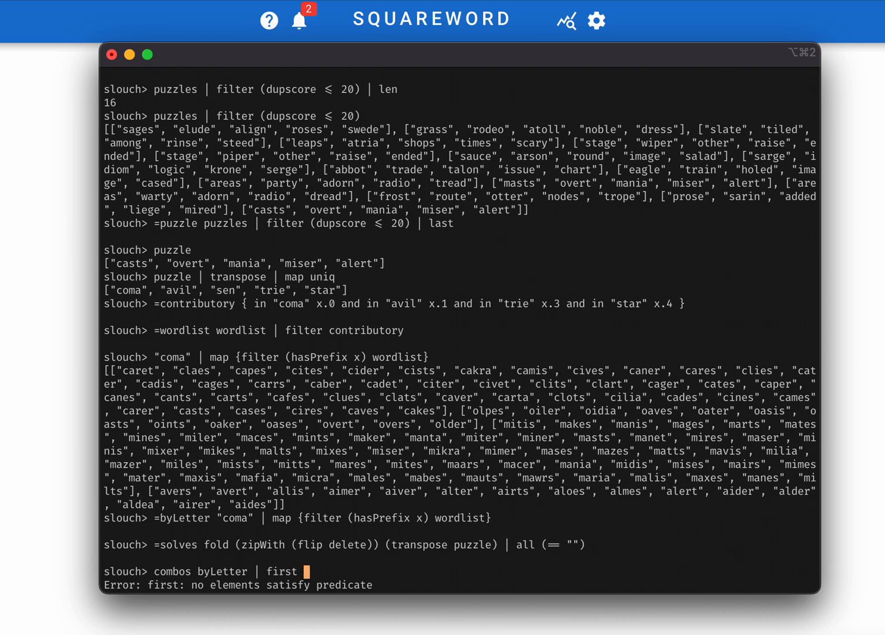
{"action": "type", "text": "solves"}
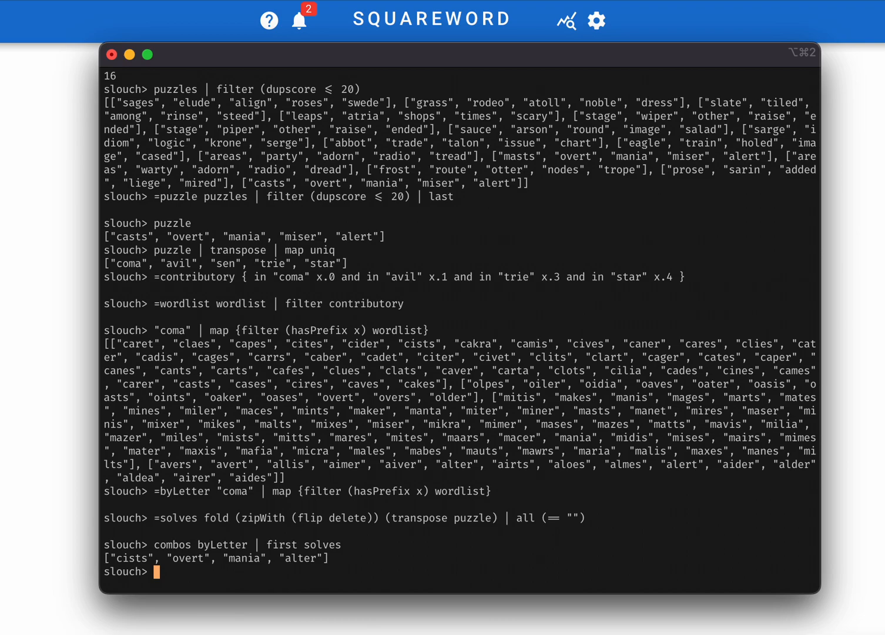
{"action": "mouse_move", "coordinate": [479, 630]}
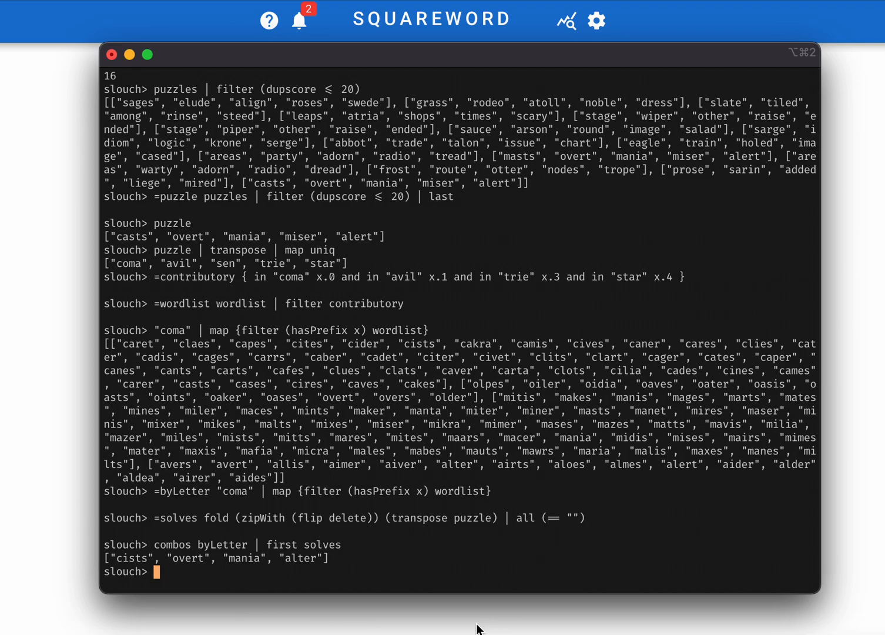
{"action": "mouse_move", "coordinate": [46, 347]}
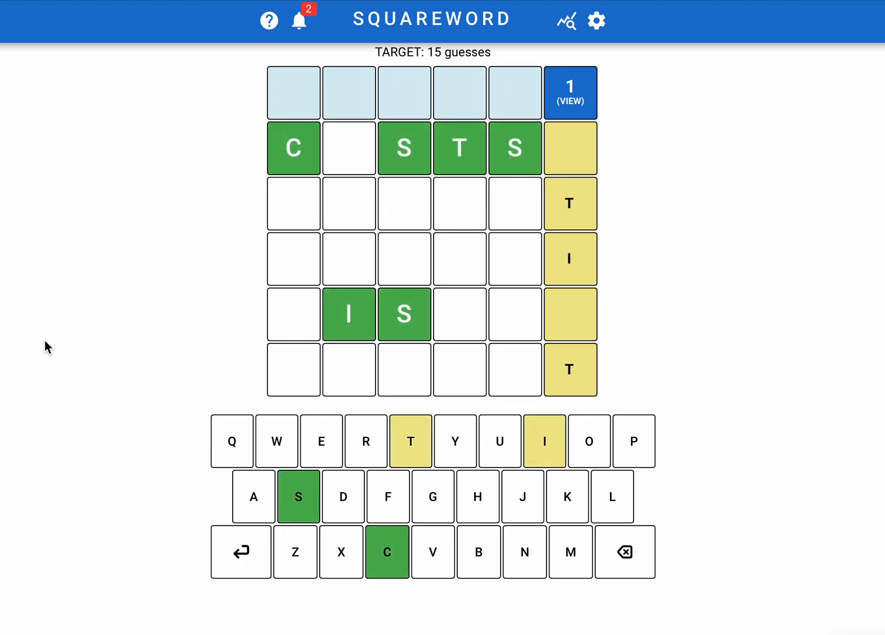
- Enter the guesses cists, overt, mania and alter in Squareword
{"action": "type", "text": "OVERT"}
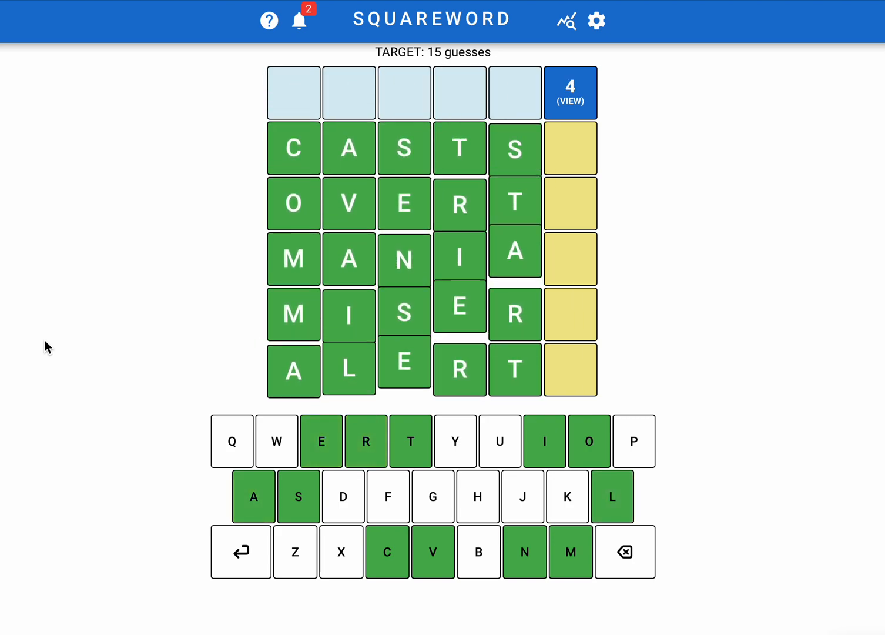
- Show Squareword statistics: 1 play, streak 1, average 4 guesses
{"action": "left_click", "coordinate": [568, 20]}
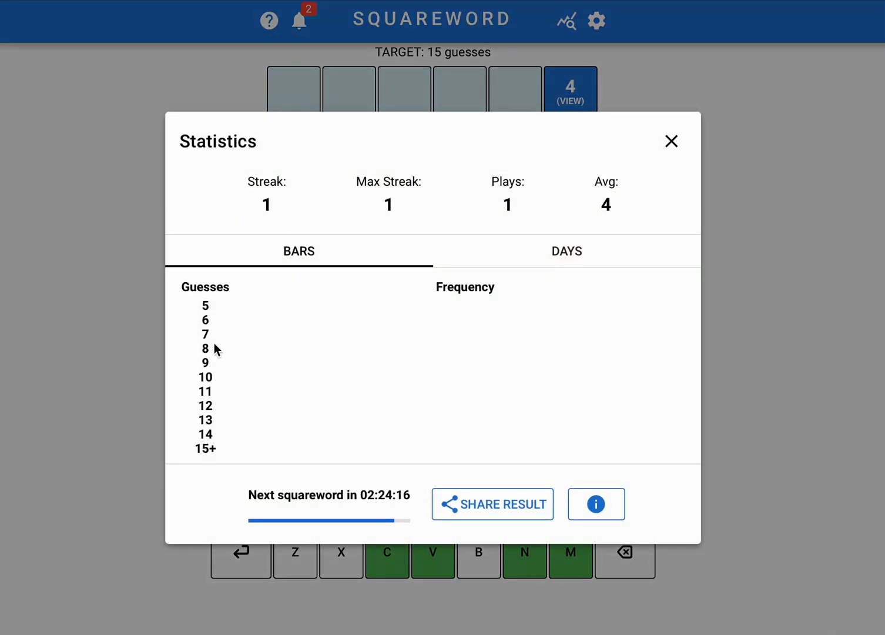
{"action": "mouse_move", "coordinate": [197, 280]}
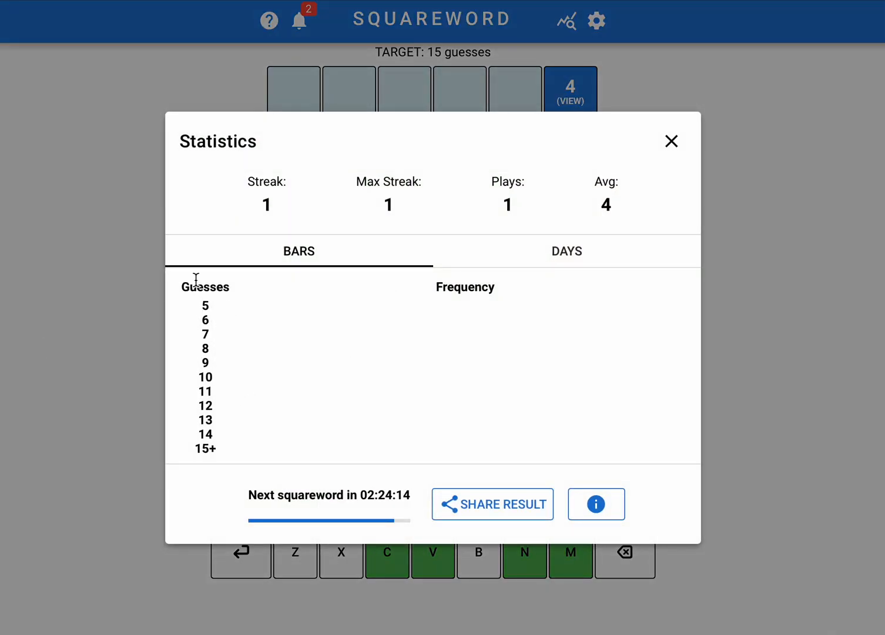
{"action": "mouse_move", "coordinate": [200, 319]}
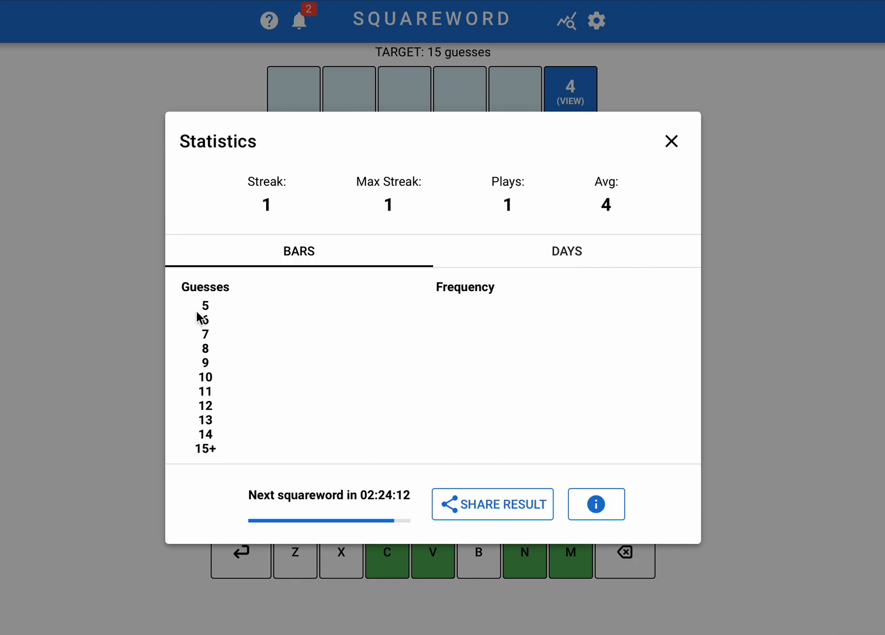
{"action": "mouse_move", "coordinate": [121, 367]}
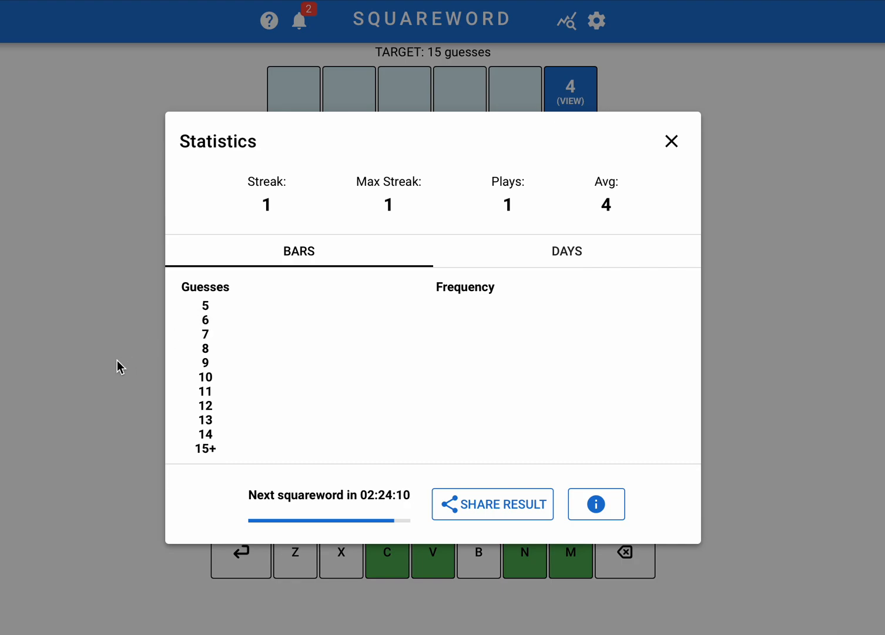